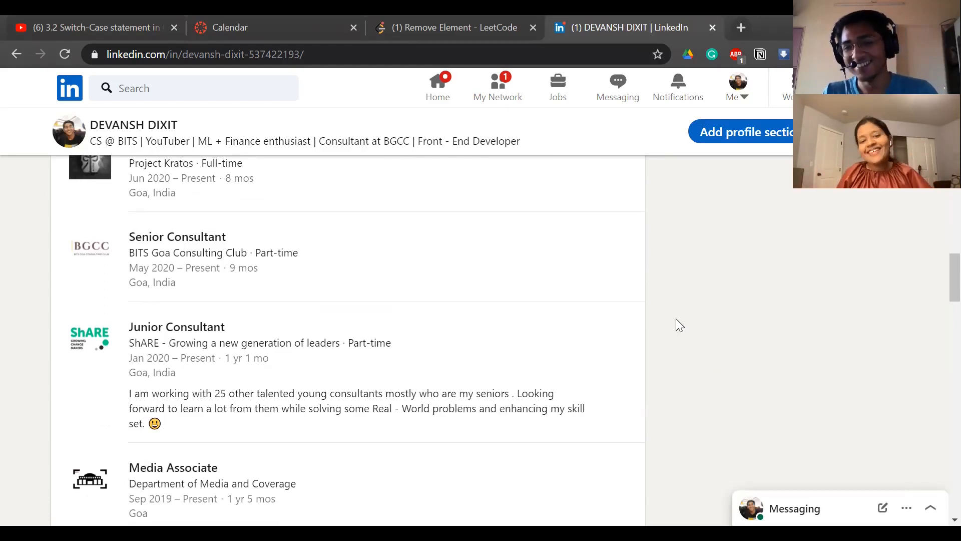
Scroll back up past Experience to the profile header with photo, headline and open-to-work card.
scroll("up", 3)
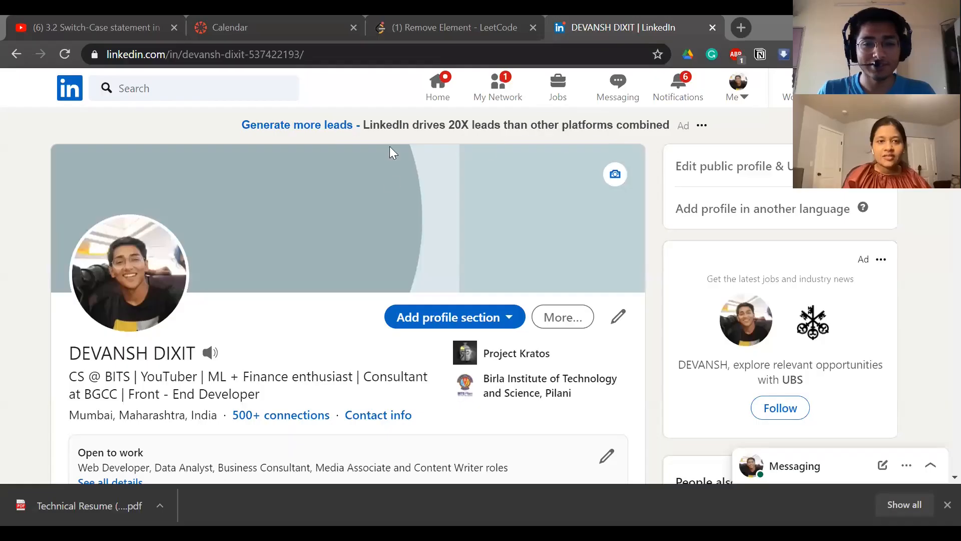
scroll("down", 3)
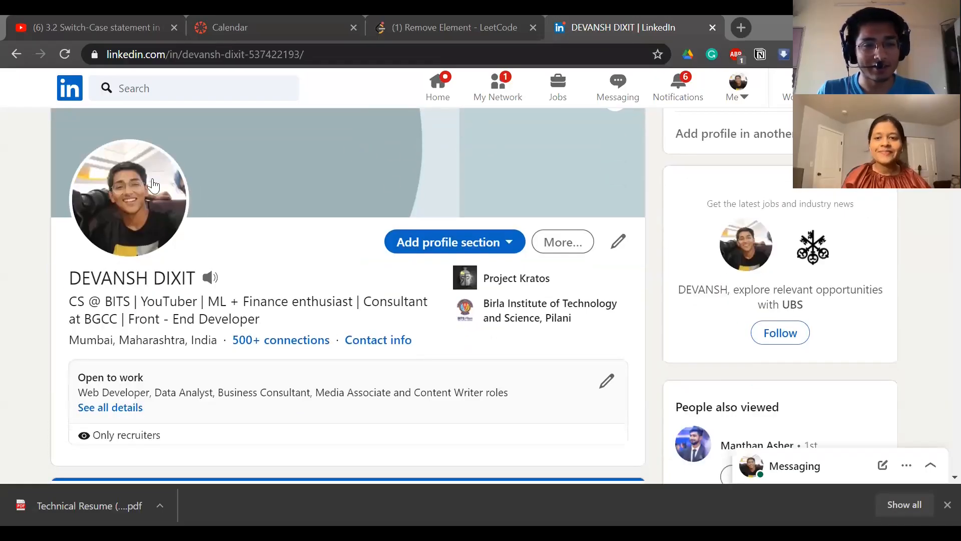
mouse_move(711, 138)
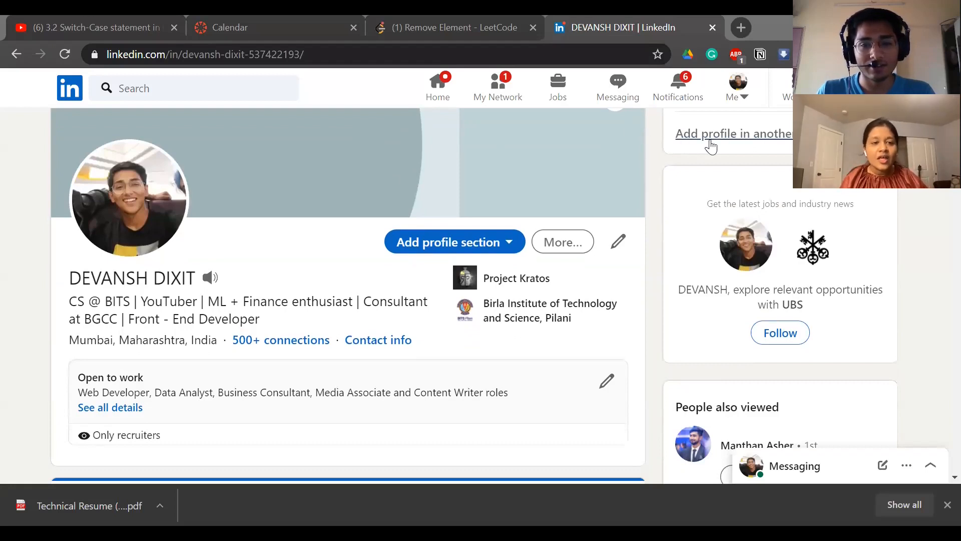
scroll("up", 3)
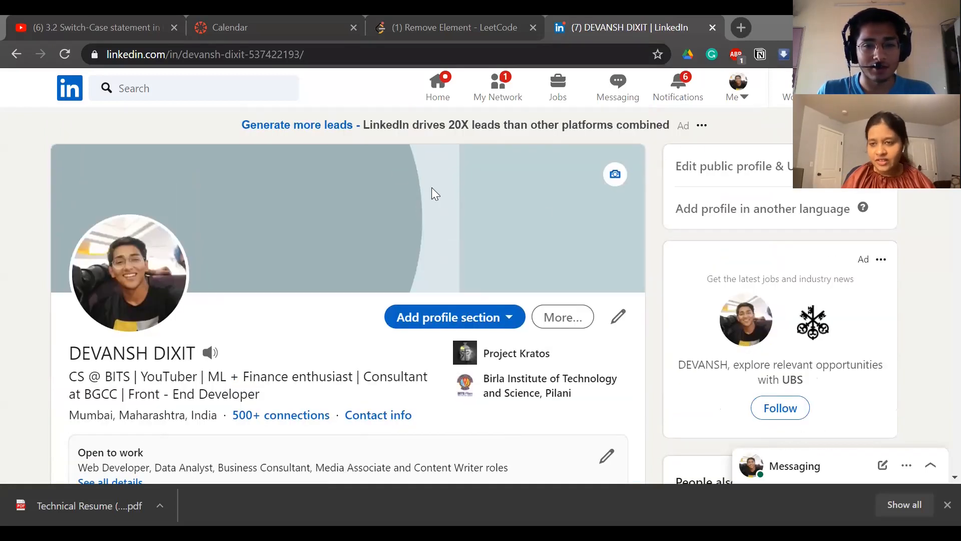
mouse_move(564, 190)
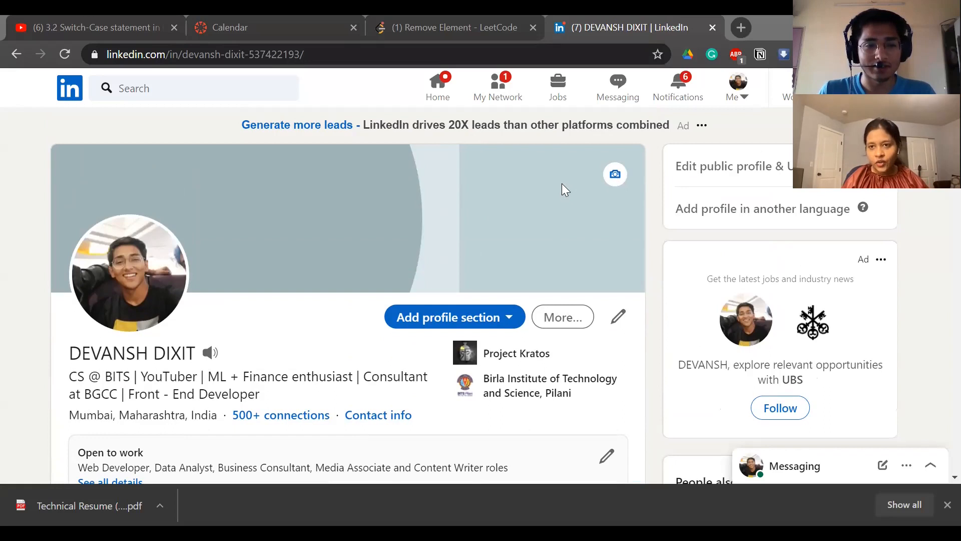
mouse_move(474, 202)
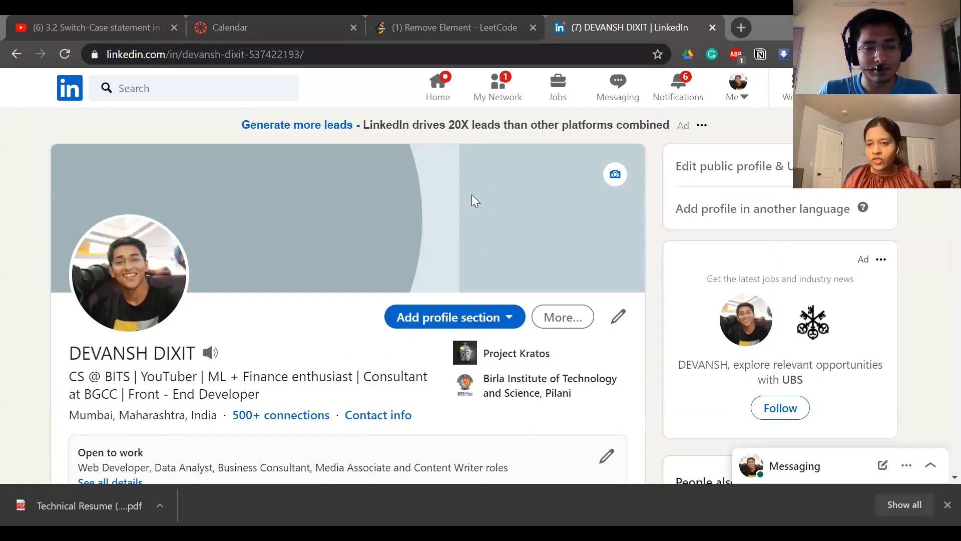
scroll("down", 3)
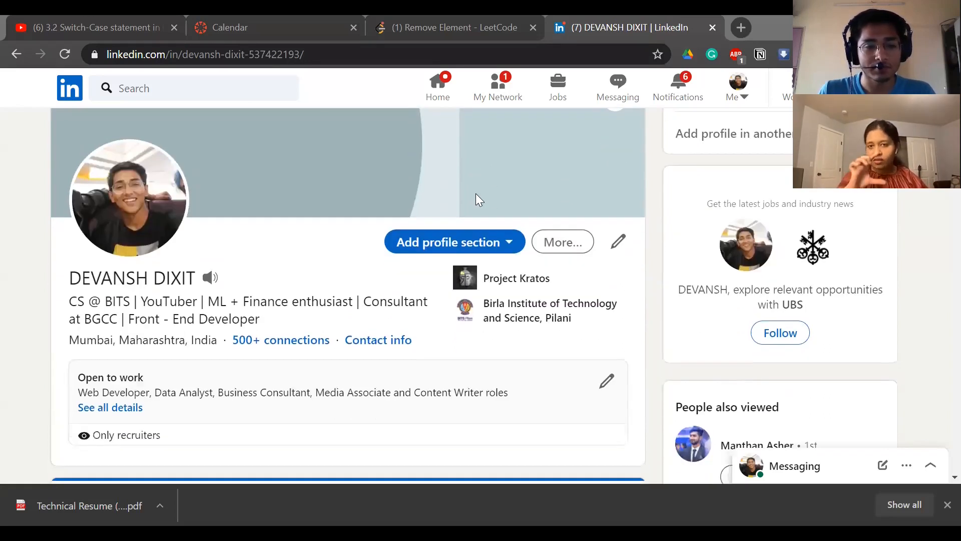
scroll("up", 3)
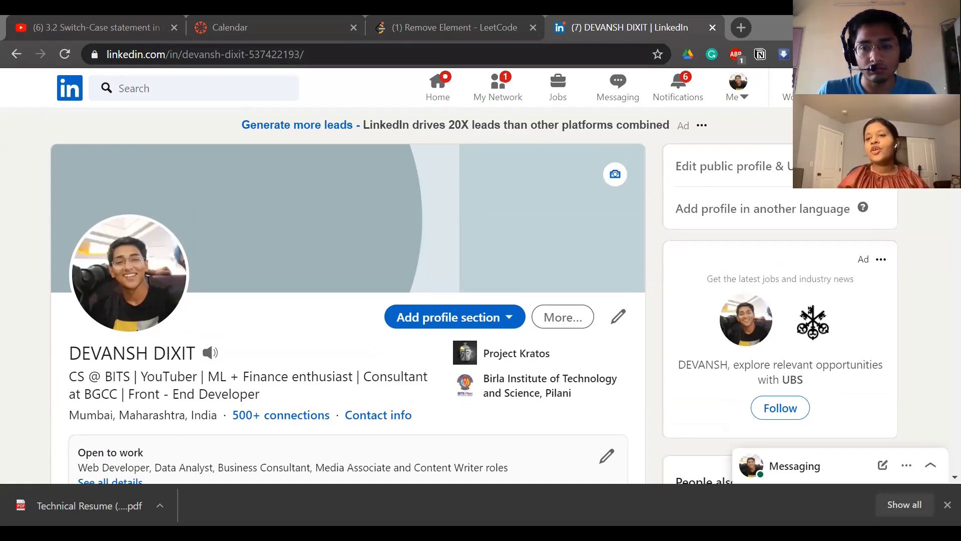
mouse_move(617, 92)
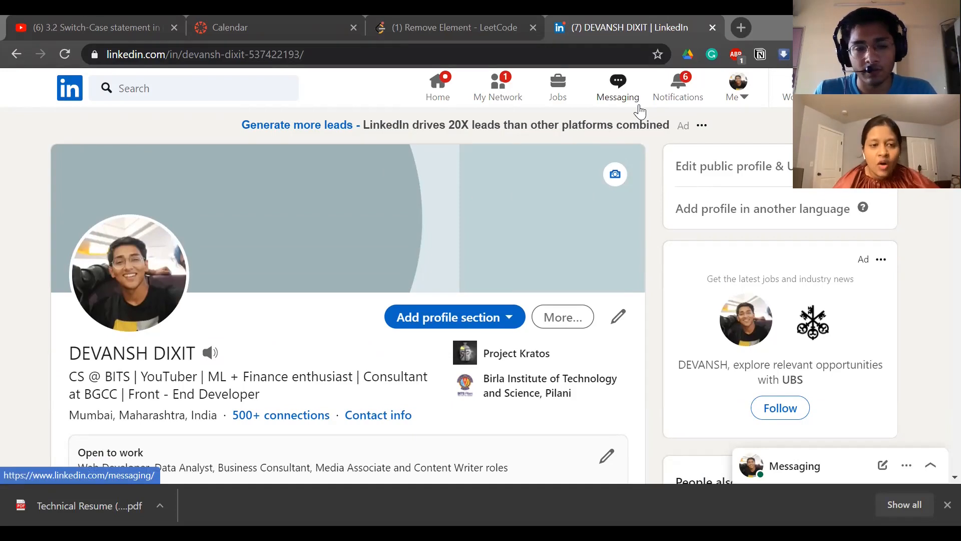
scroll("down", 3)
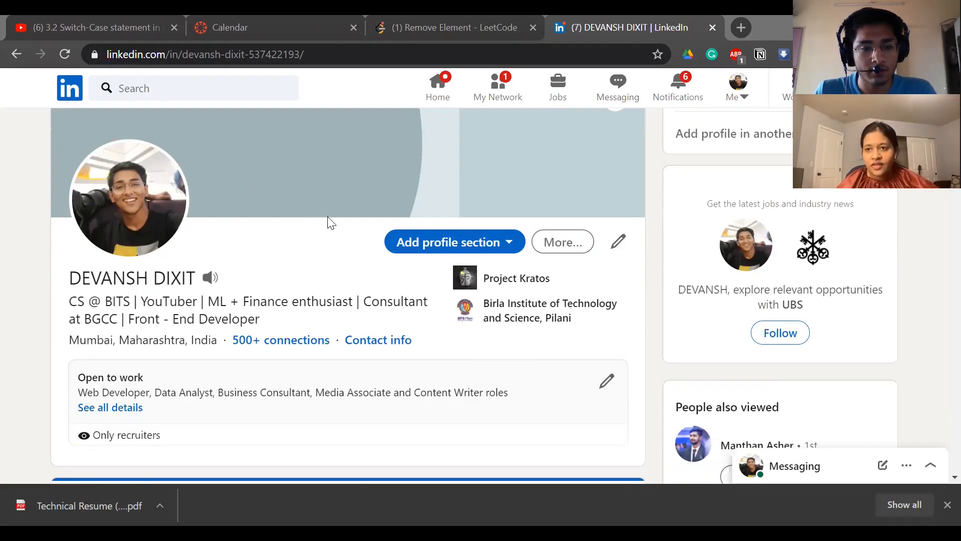
mouse_move(377, 224)
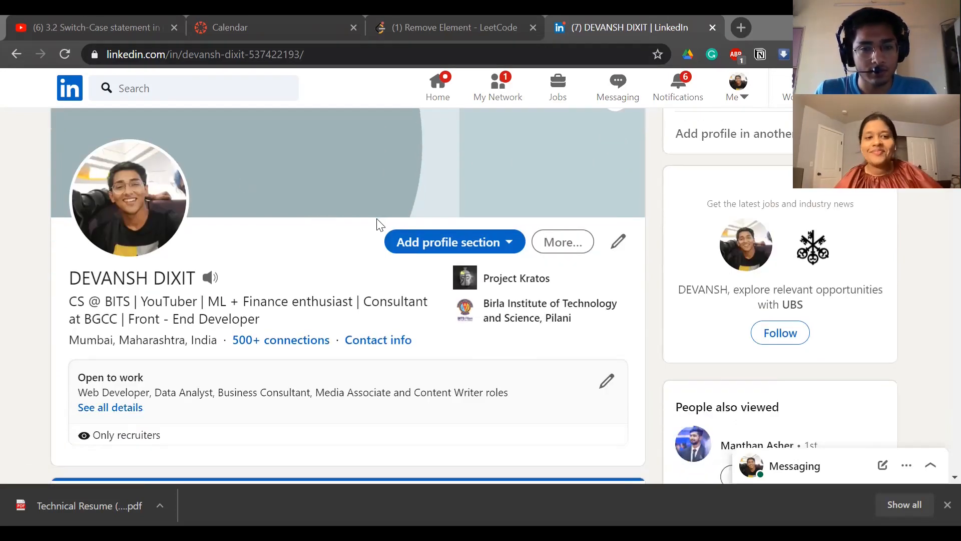
mouse_move(307, 248)
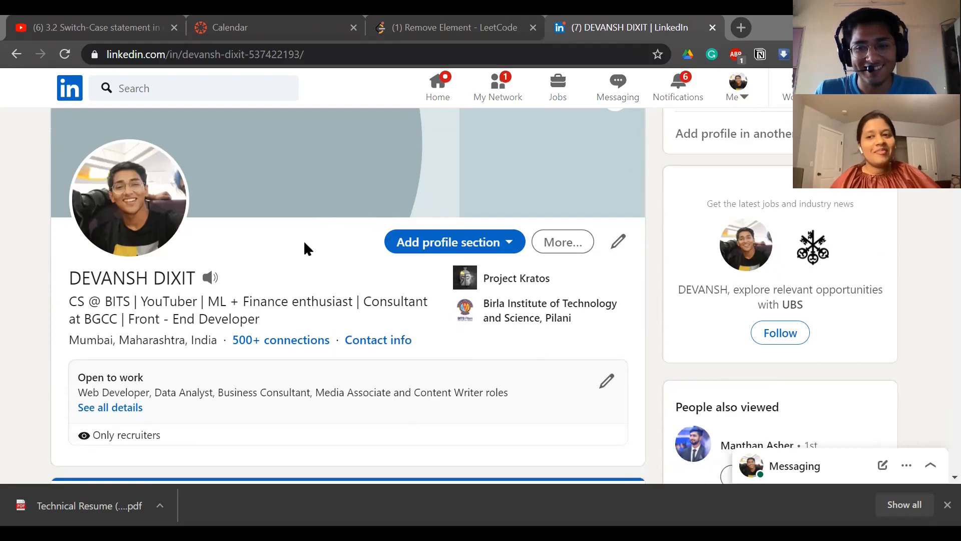
left_click(129, 197)
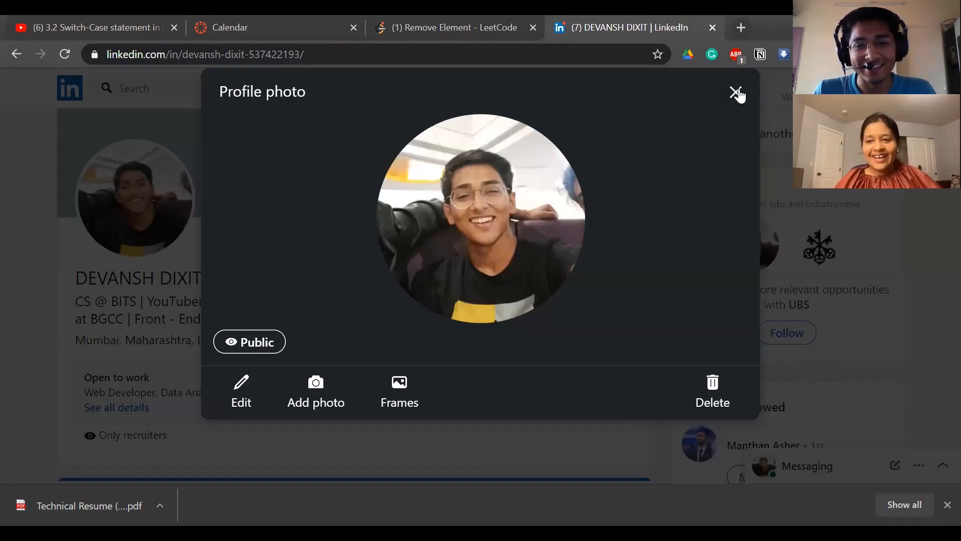
left_click(738, 92)
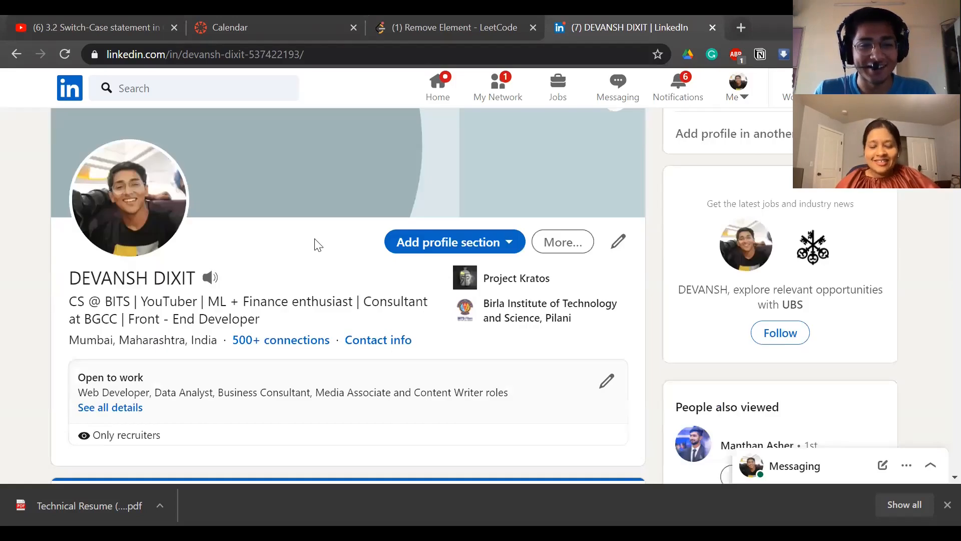
mouse_move(306, 248)
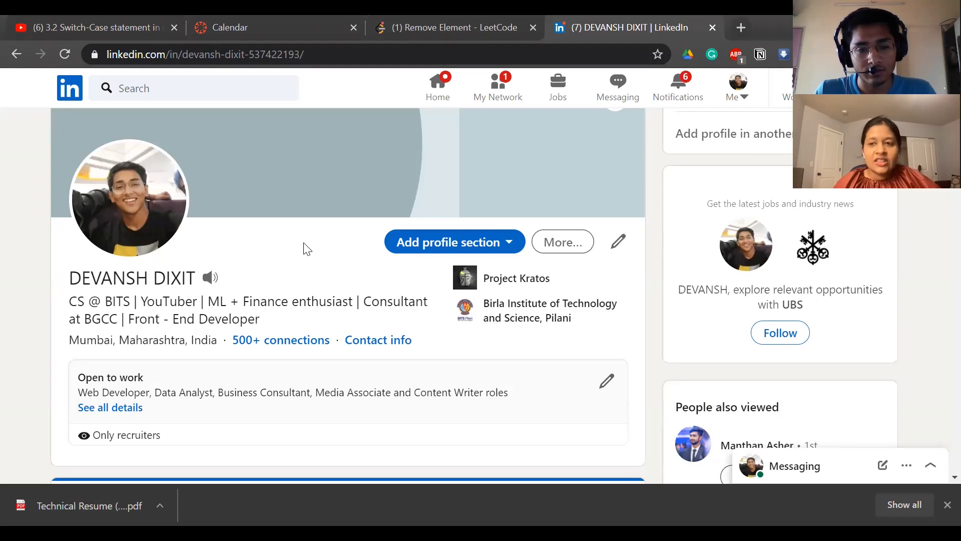
scroll("down", 3)
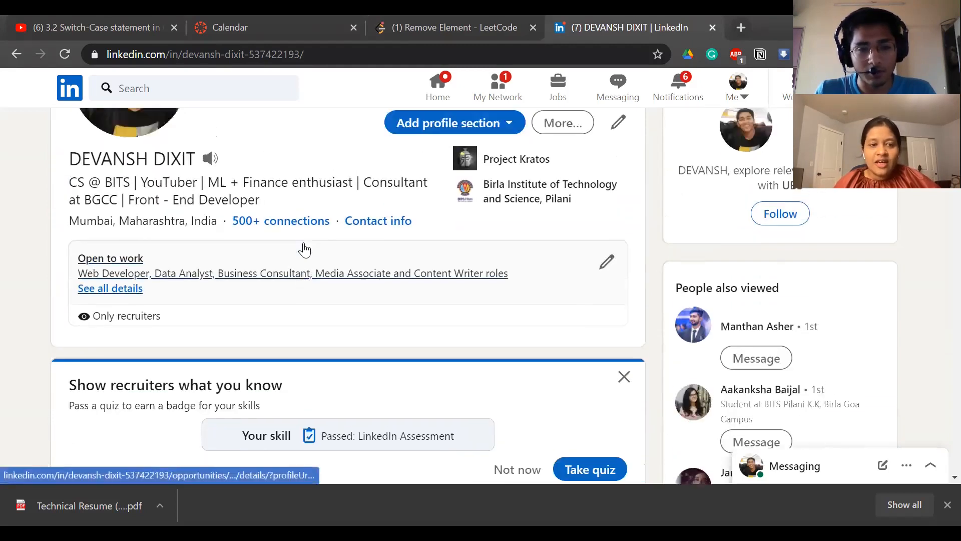
scroll("up", 3)
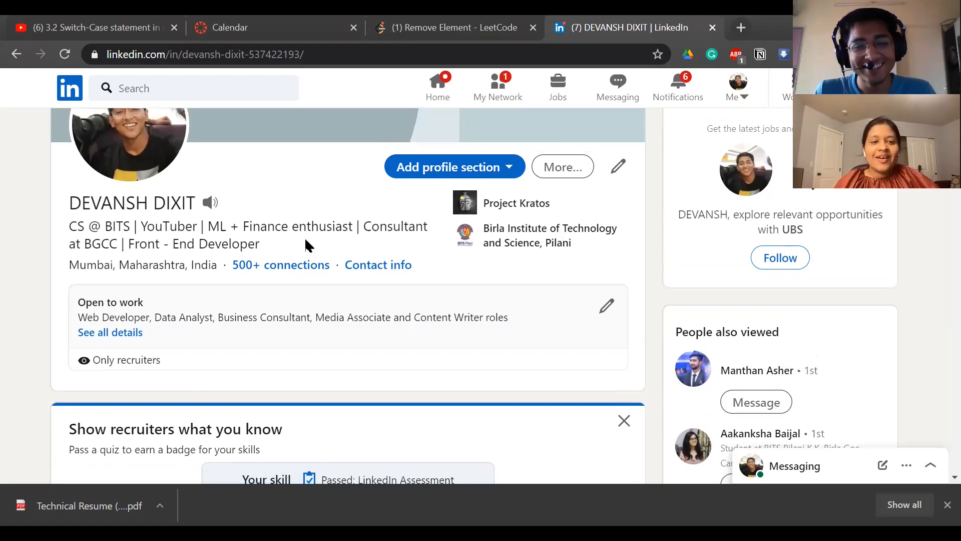
scroll("down", 3)
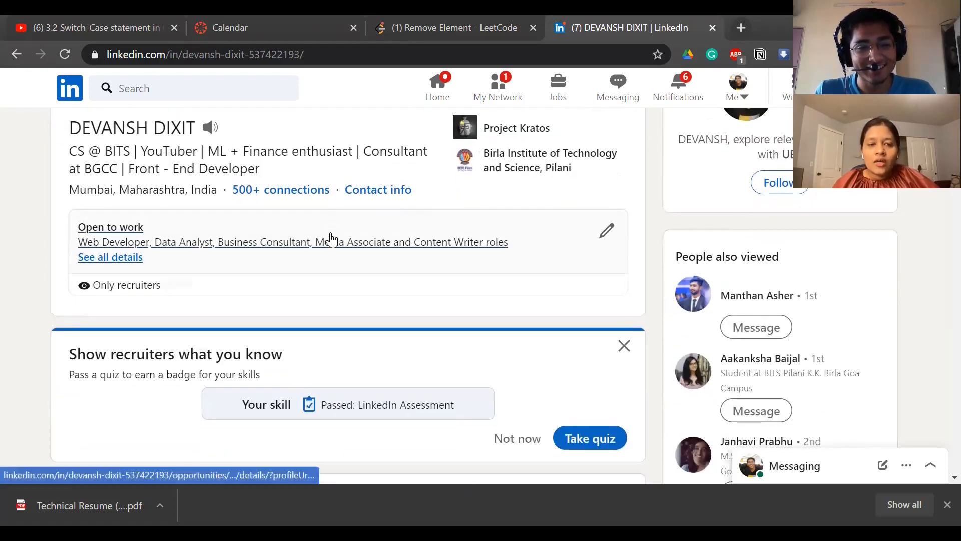
scroll("up", 3)
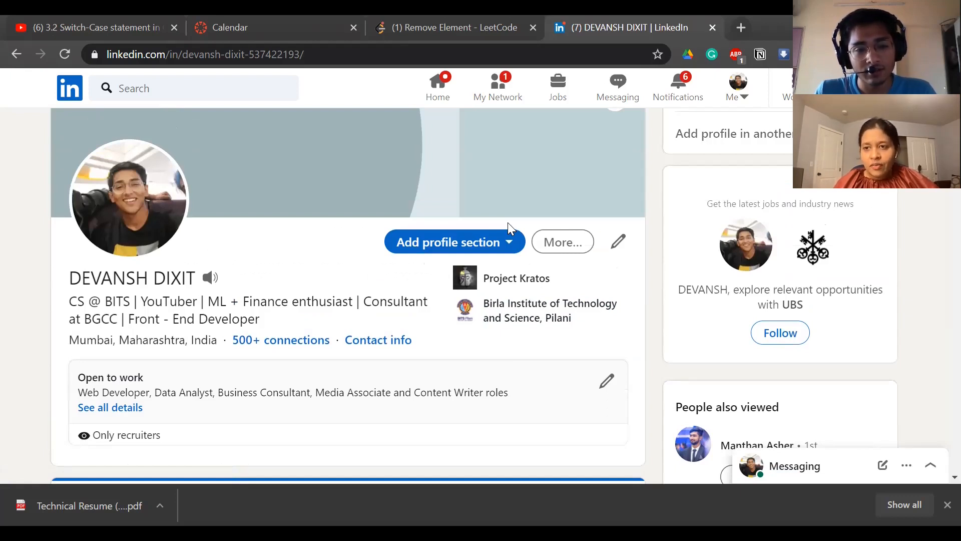
mouse_move(611, 233)
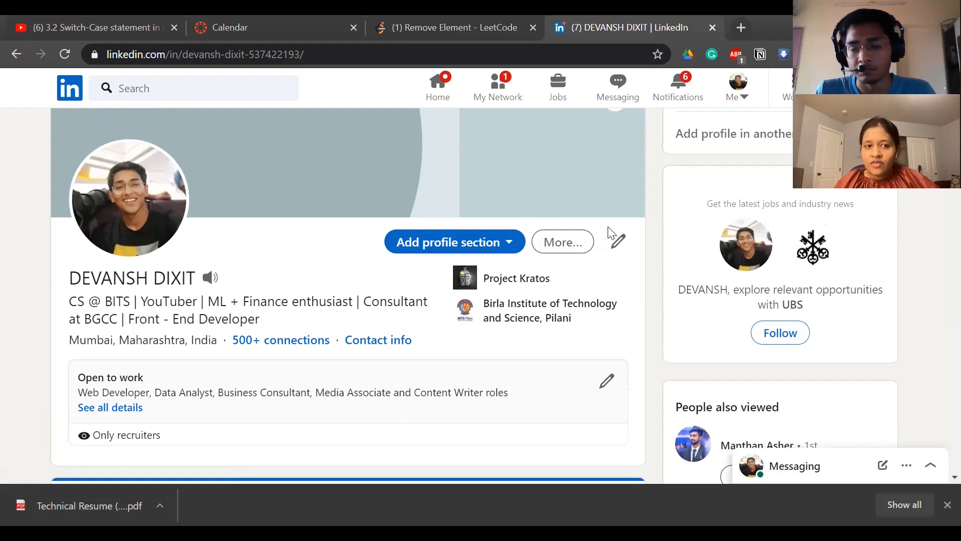
mouse_move(227, 247)
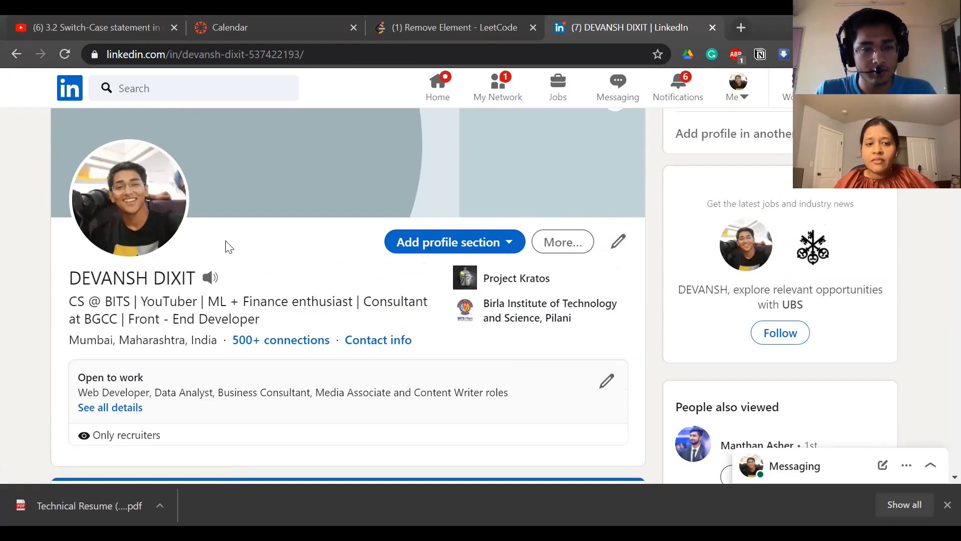
mouse_move(244, 236)
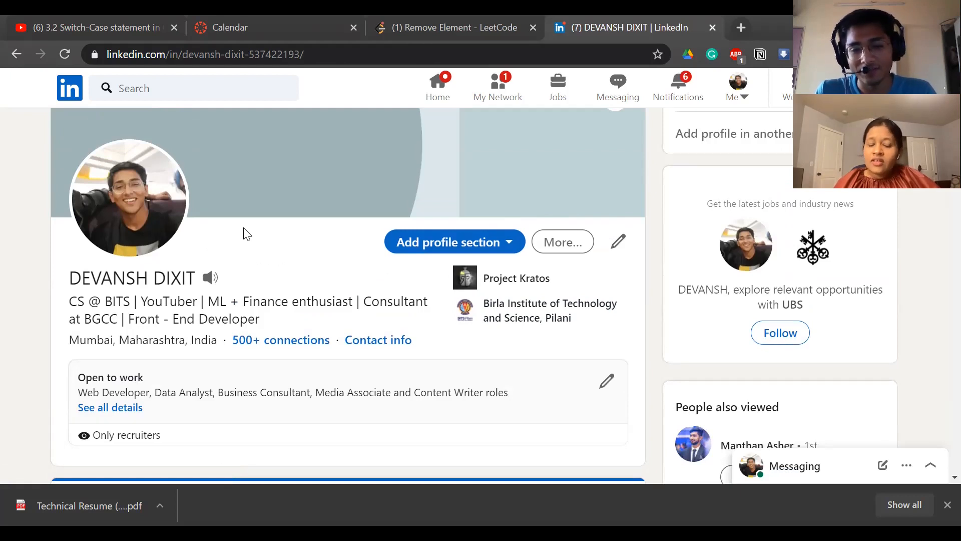
mouse_move(252, 230)
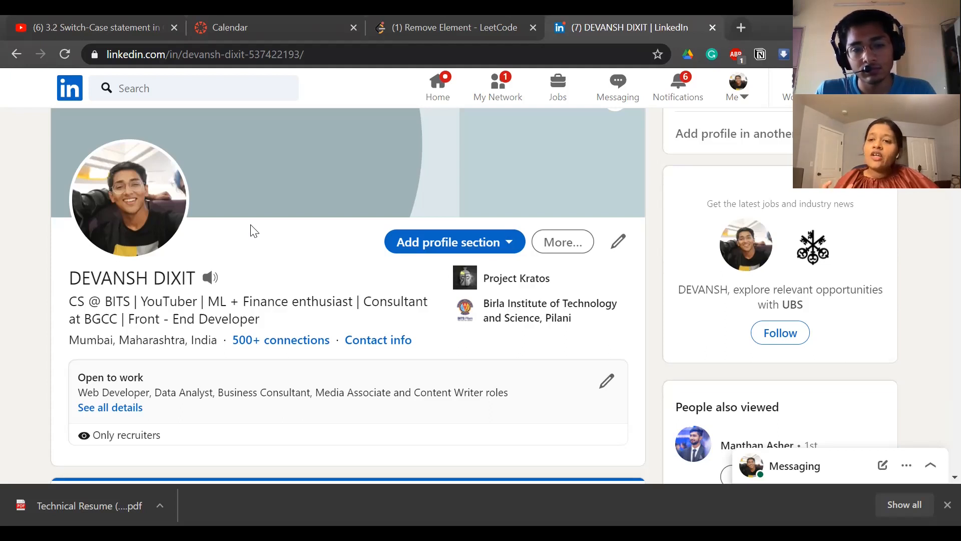
mouse_move(310, 242)
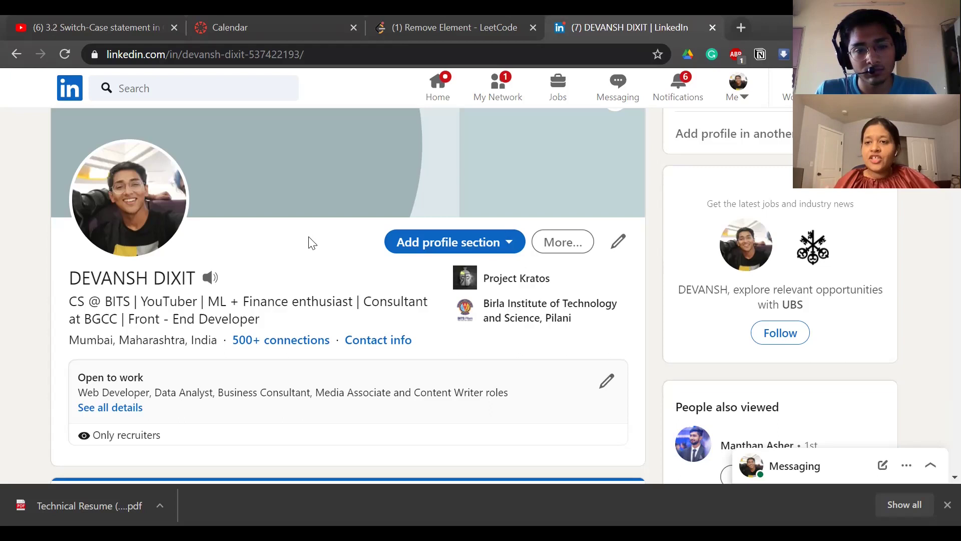
mouse_move(306, 253)
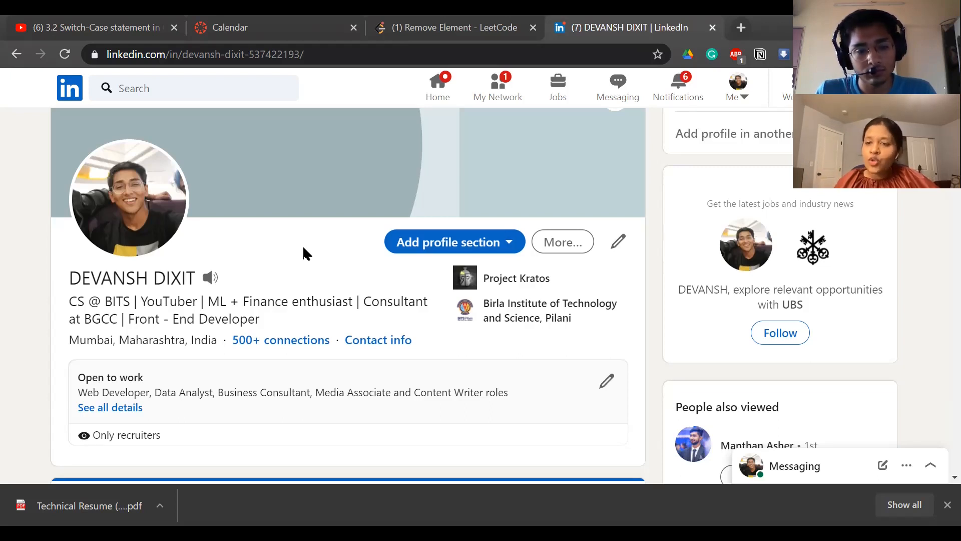
mouse_move(274, 271)
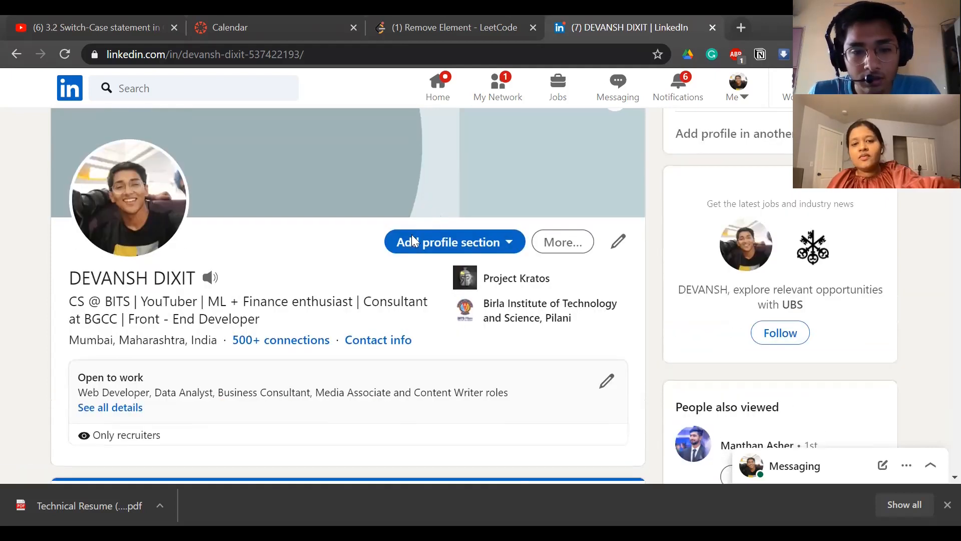
Show the Contact info panel with the profile link, email address and Twitter handle.
left_click(378, 340)
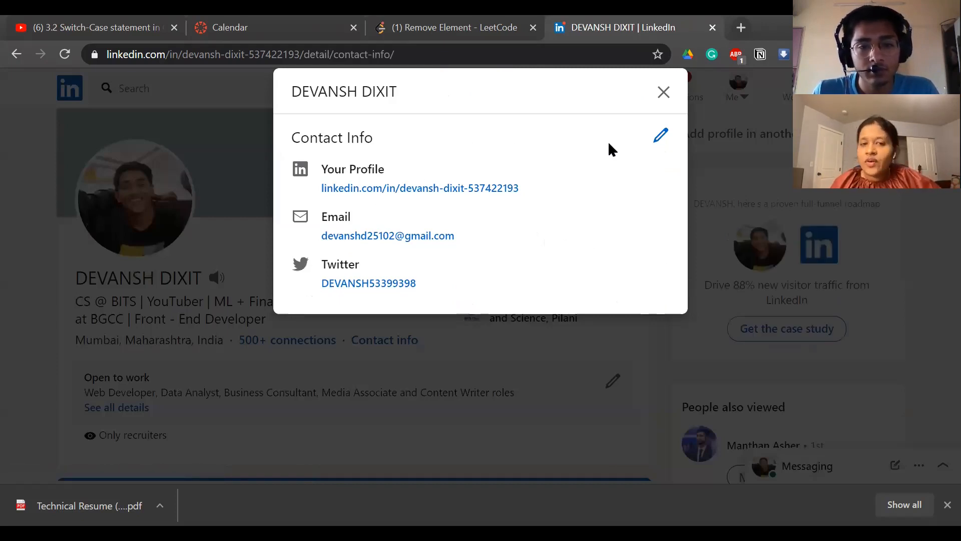
mouse_move(662, 149)
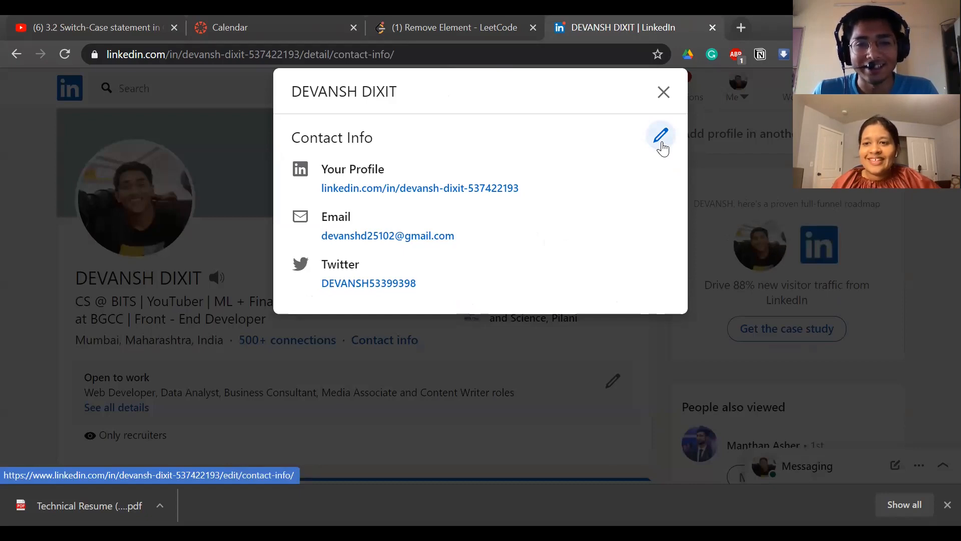
mouse_move(661, 137)
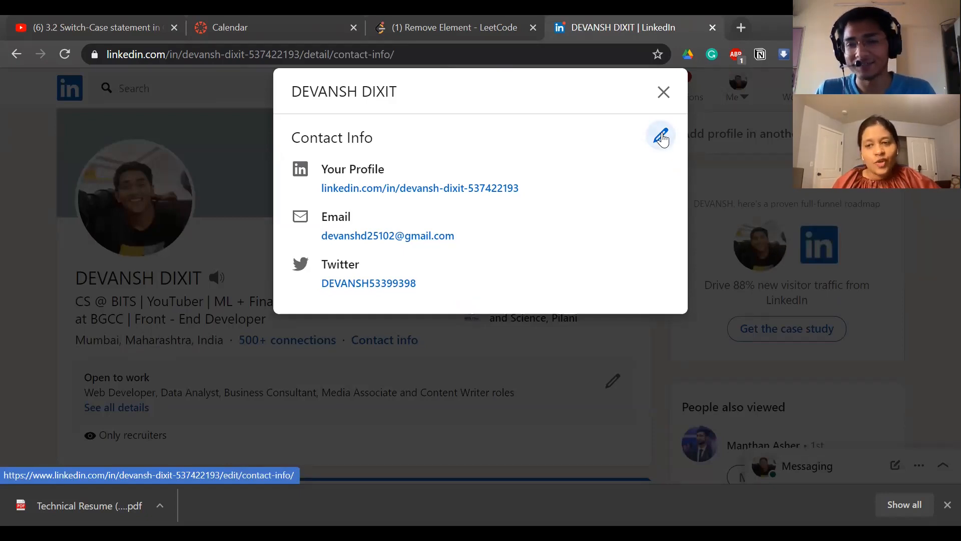
mouse_move(659, 100)
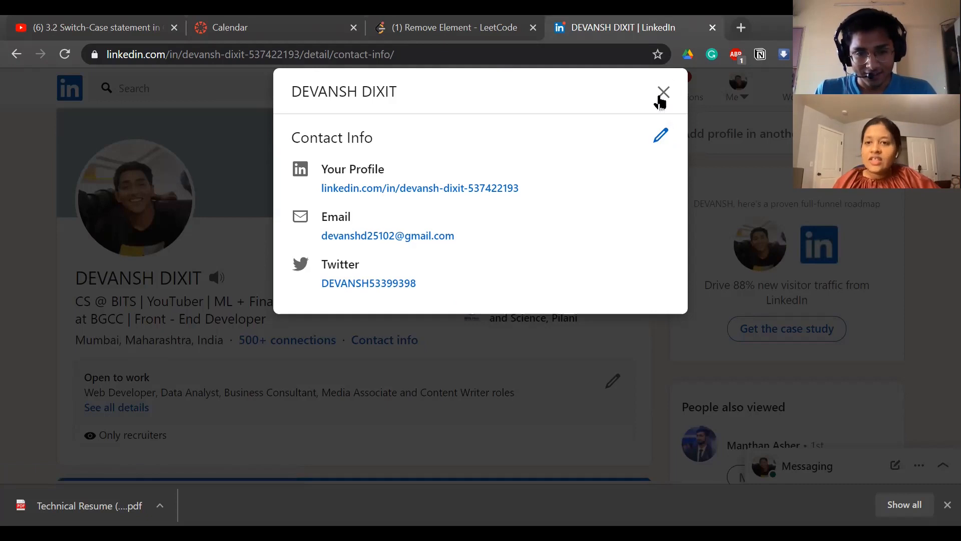
mouse_move(667, 120)
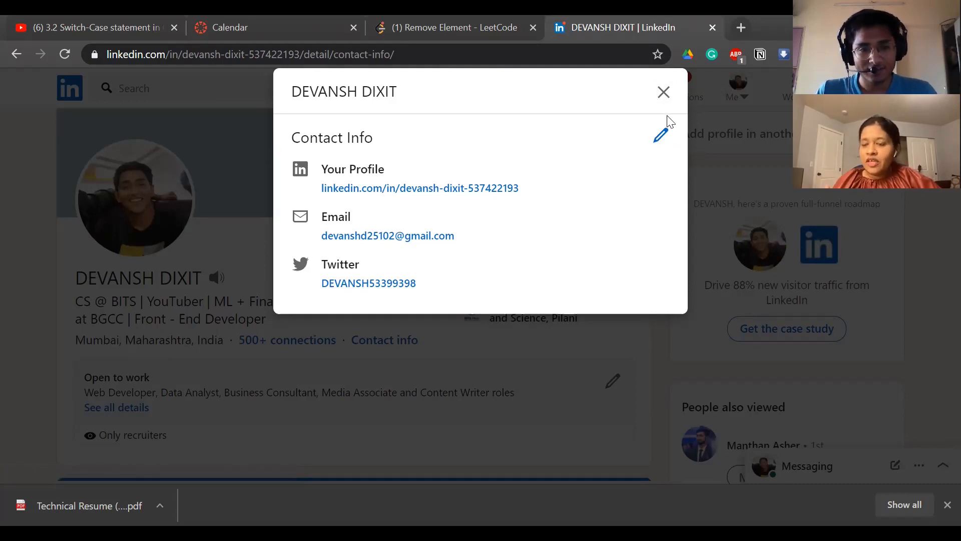
mouse_move(663, 95)
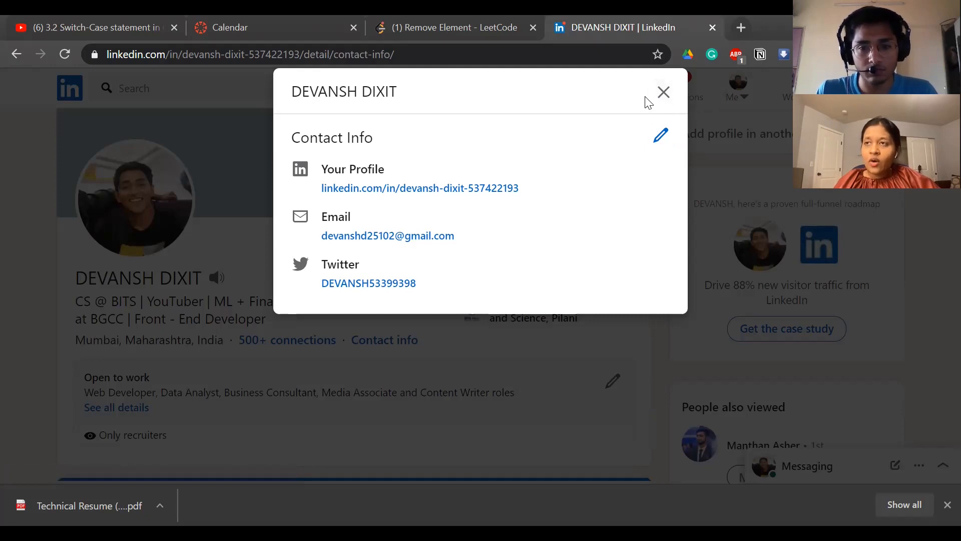
mouse_move(753, 144)
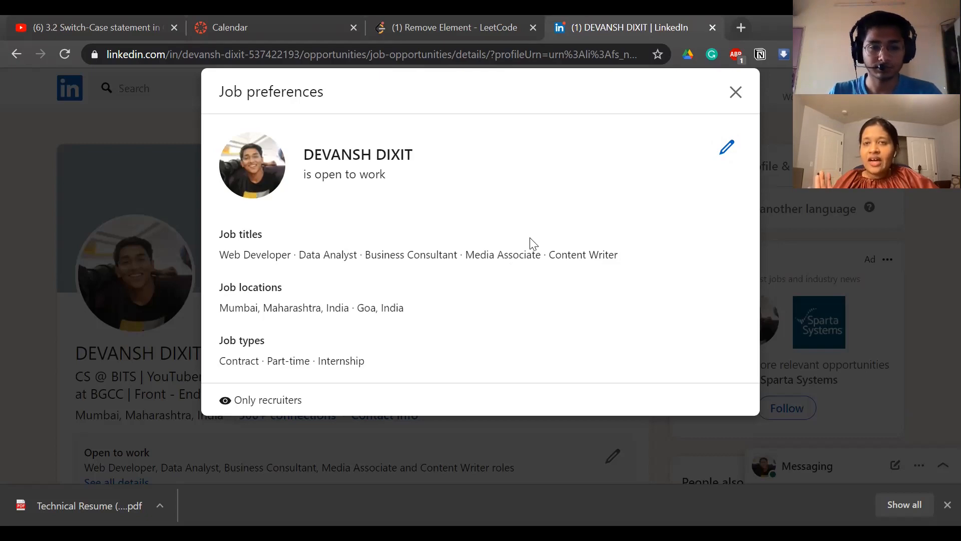
mouse_move(545, 233)
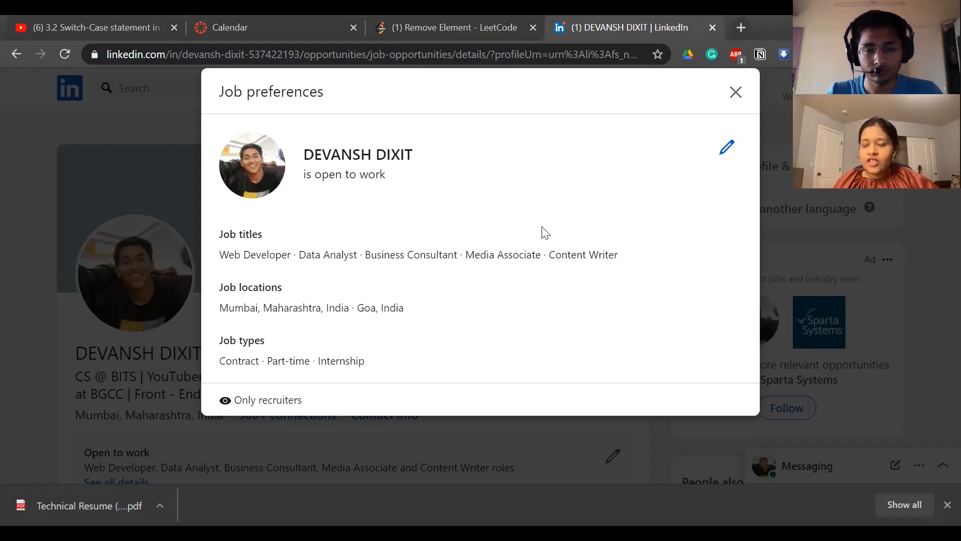
mouse_move(274, 208)
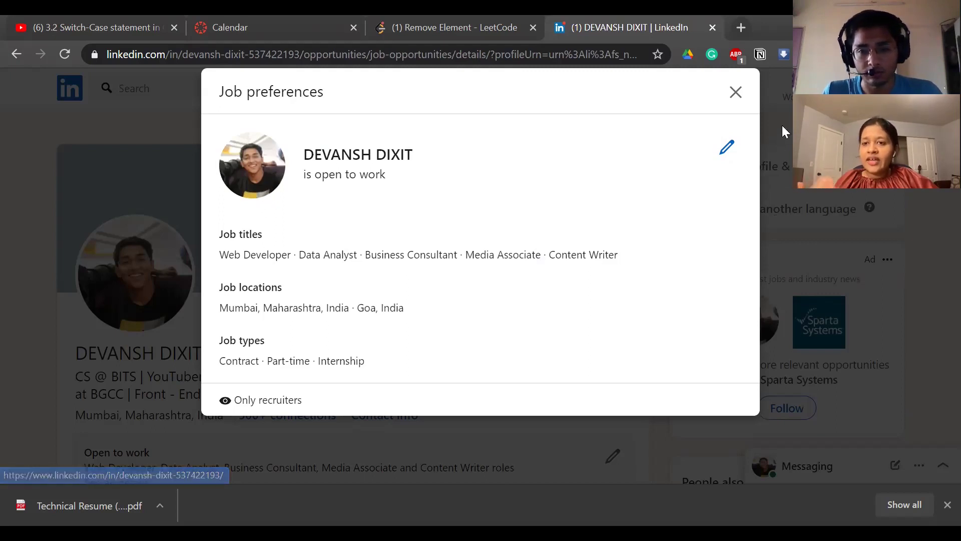
mouse_move(512, 251)
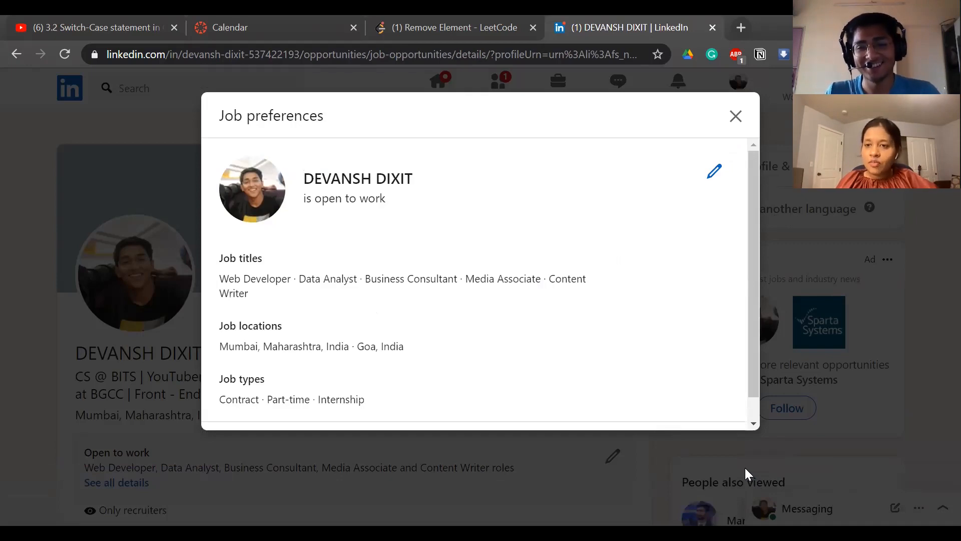
mouse_move(649, 370)
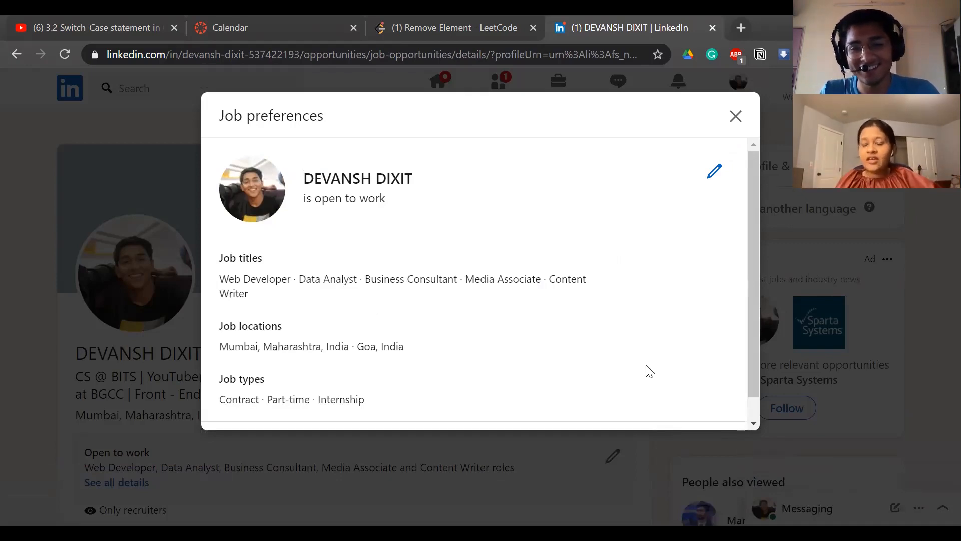
mouse_move(641, 362)
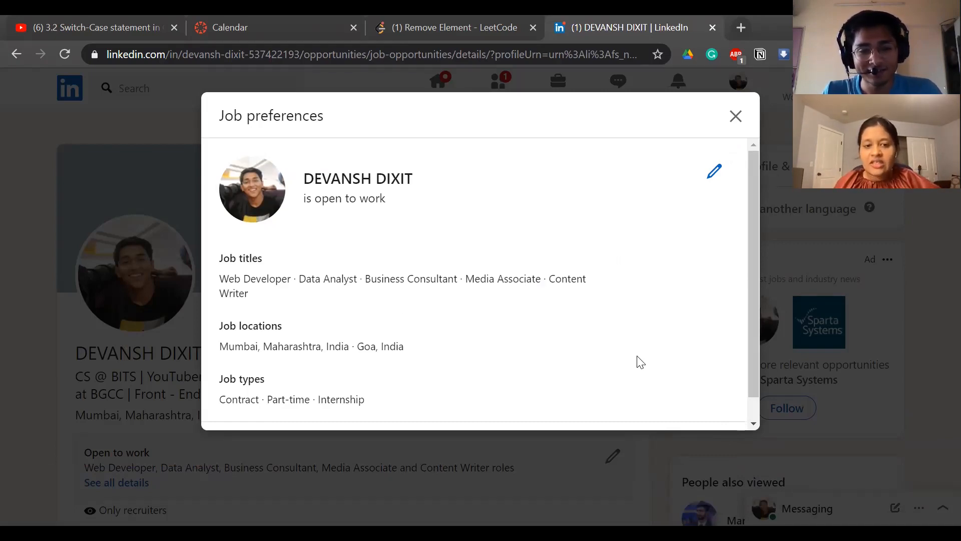
Dismiss Job preferences, expand the About summary fully, and continue to the Featured posts.
left_click(735, 116)
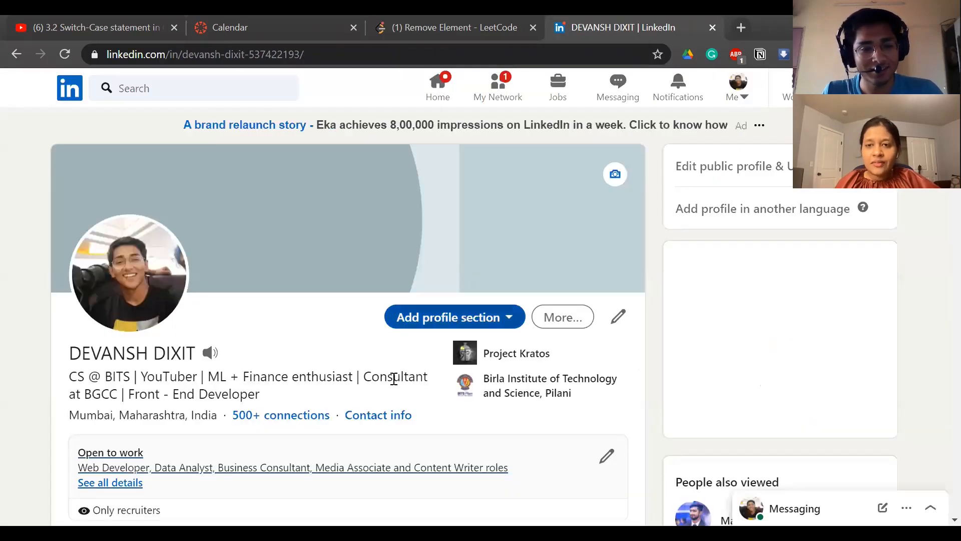
scroll("down", 3)
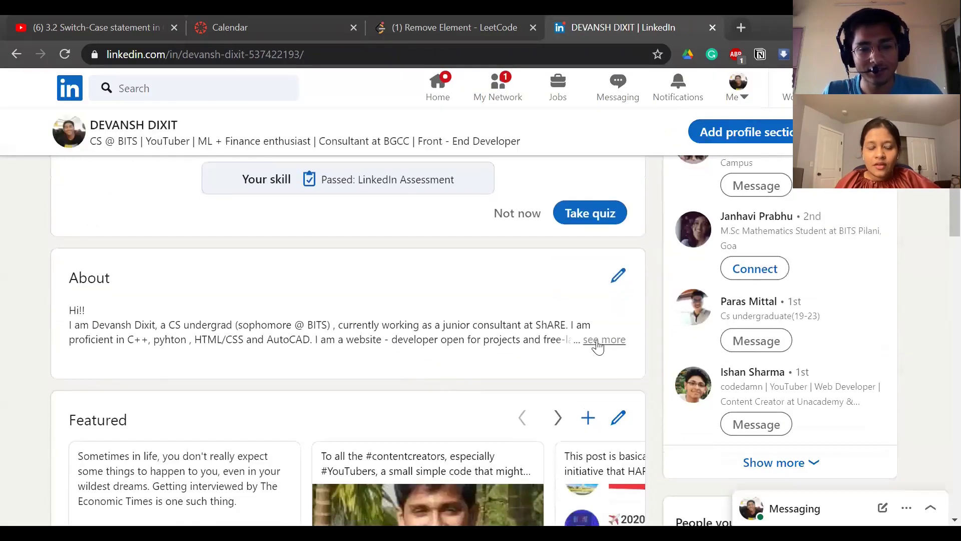
left_click(603, 340)
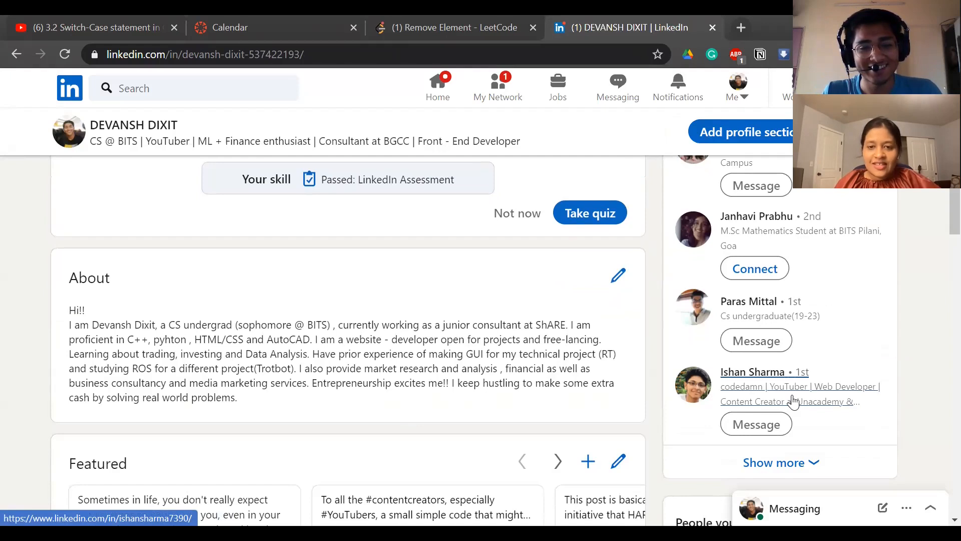
mouse_move(310, 349)
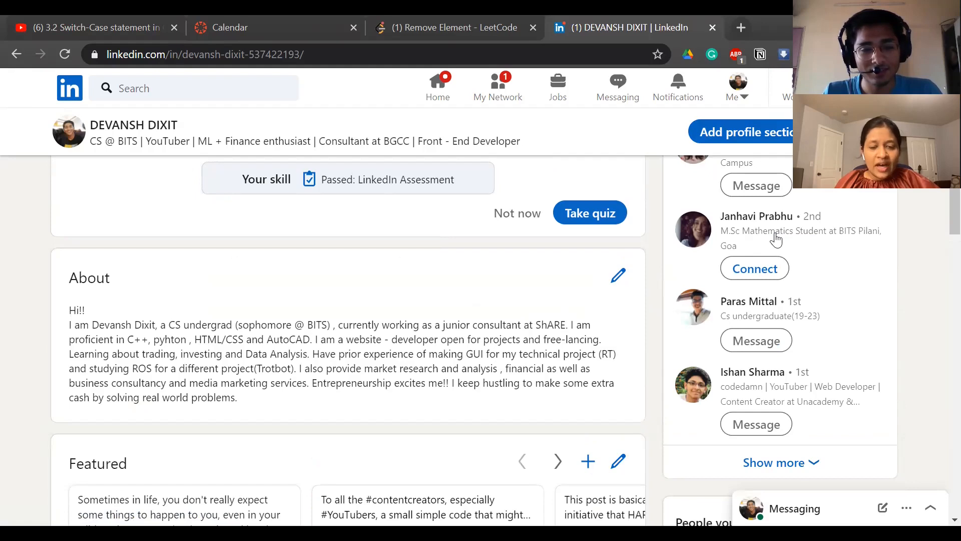
mouse_move(687, 280)
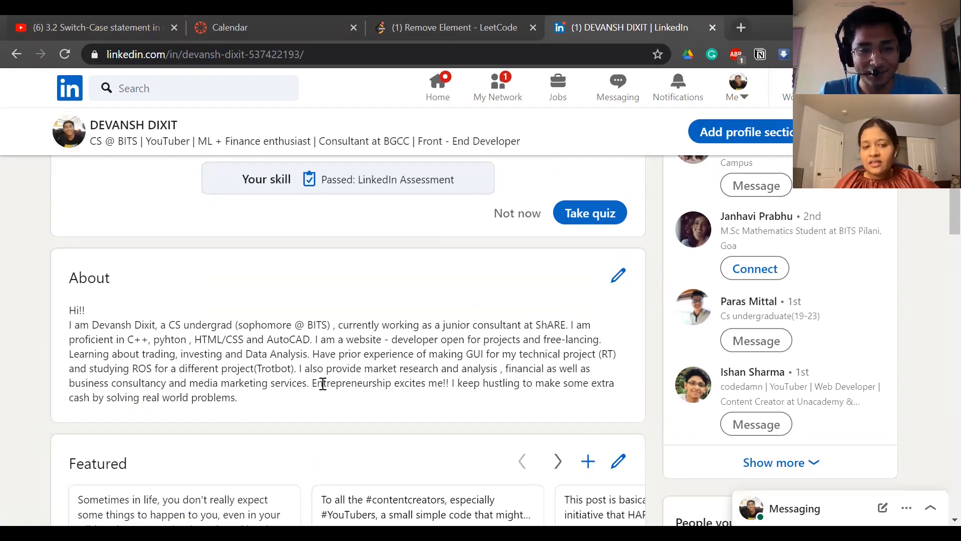
mouse_move(353, 409)
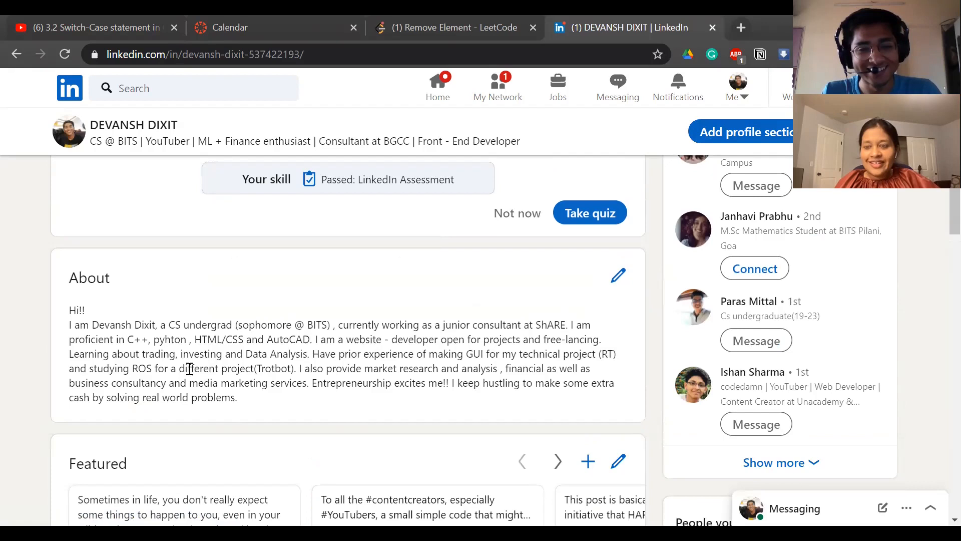
mouse_move(479, 349)
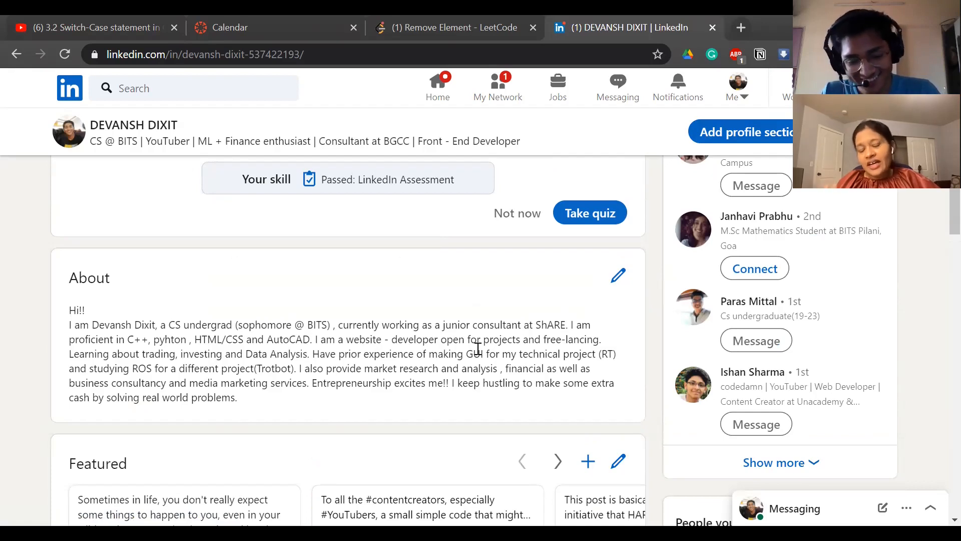
mouse_move(463, 400)
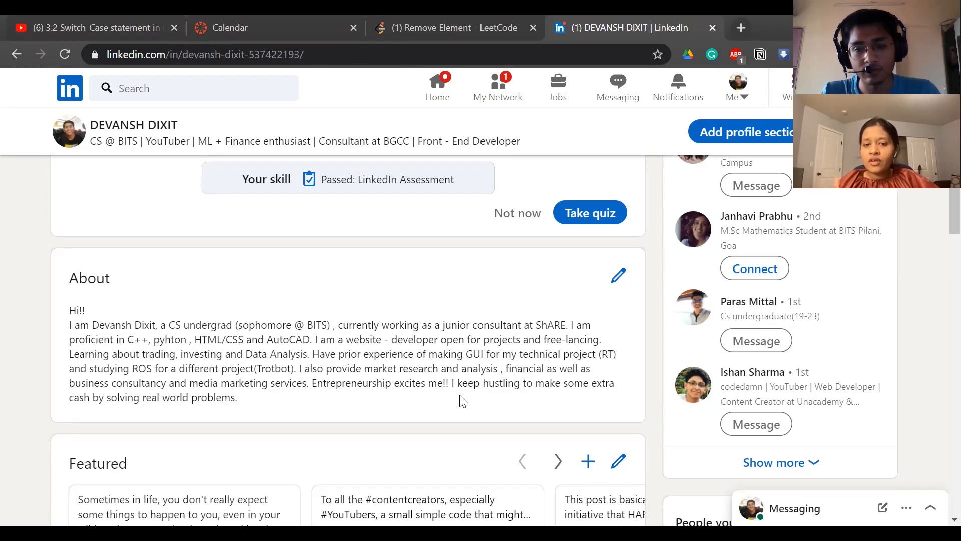
scroll("down", 3)
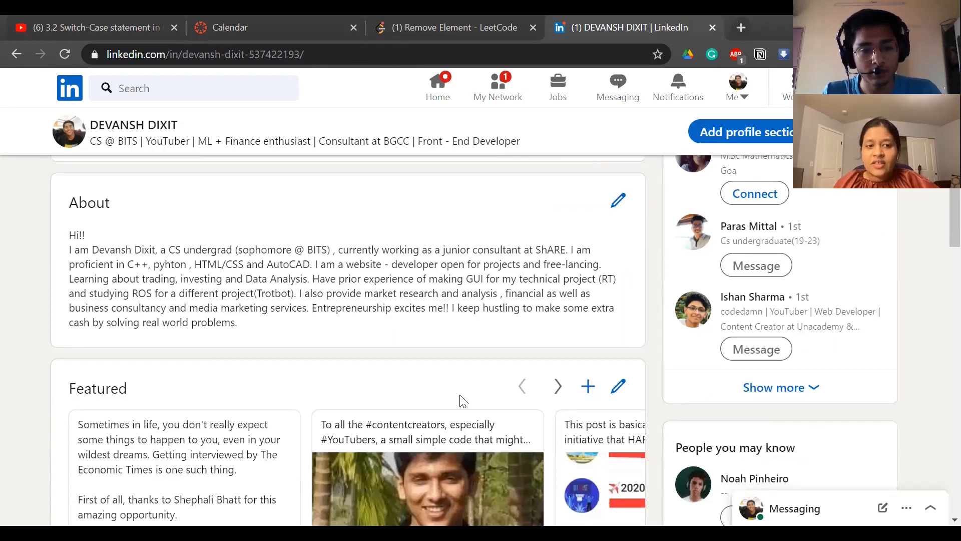
scroll("down", 3)
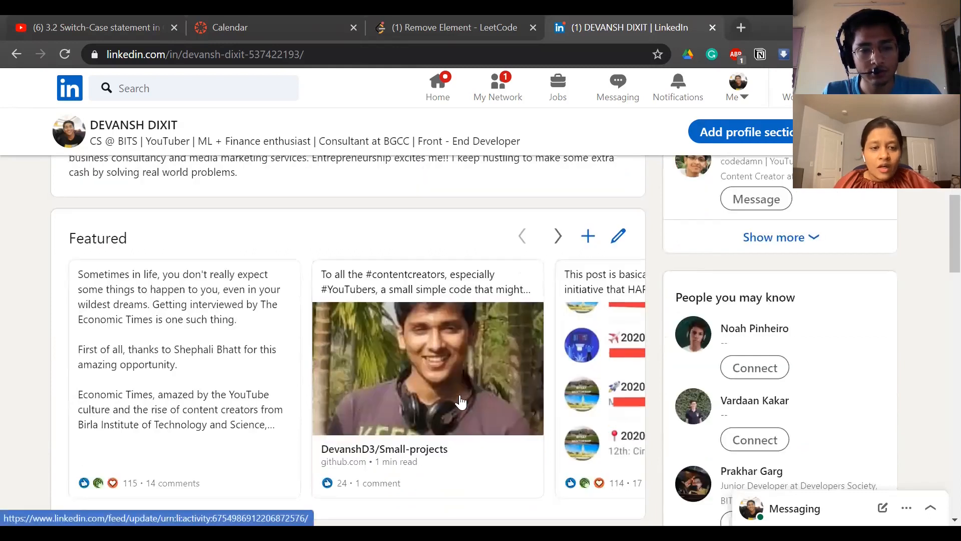
mouse_move(665, 405)
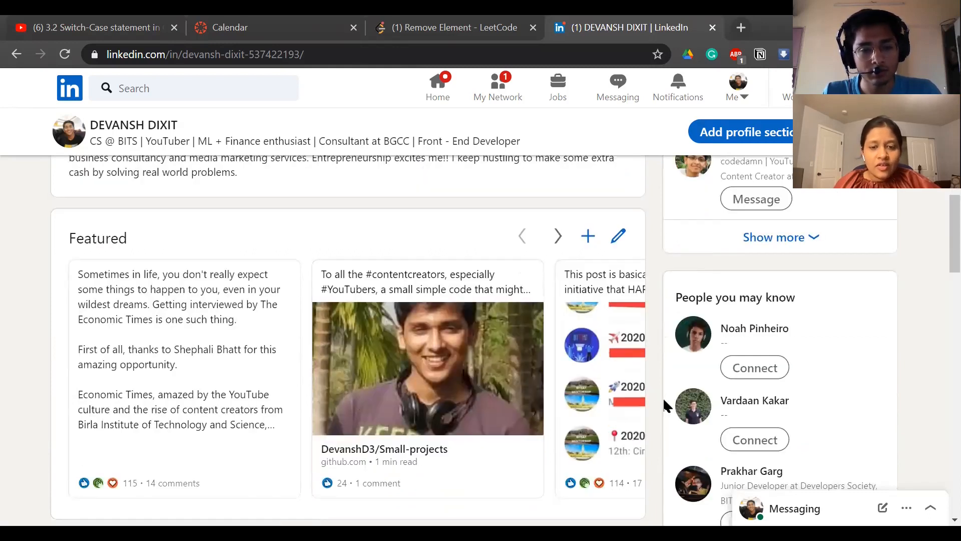
scroll("down", 3)
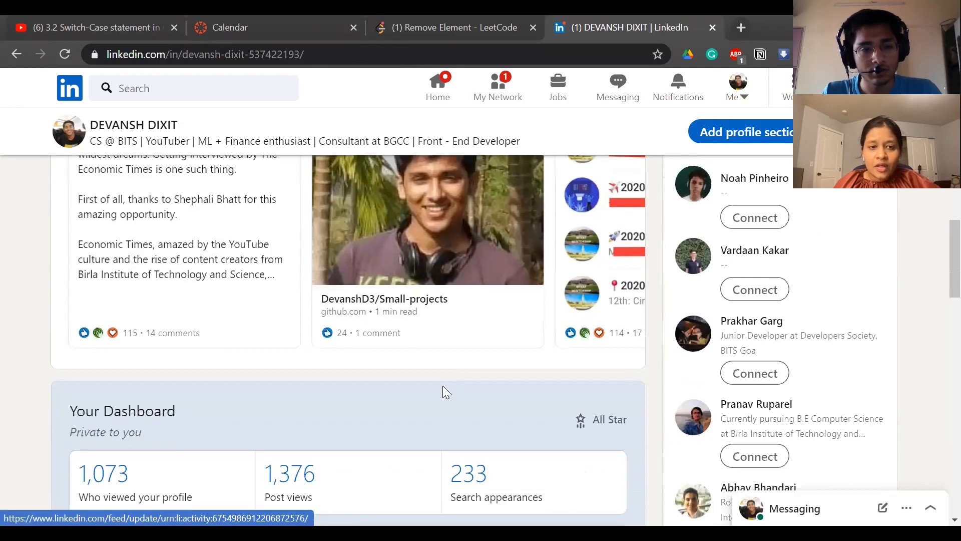
scroll("down", 3)
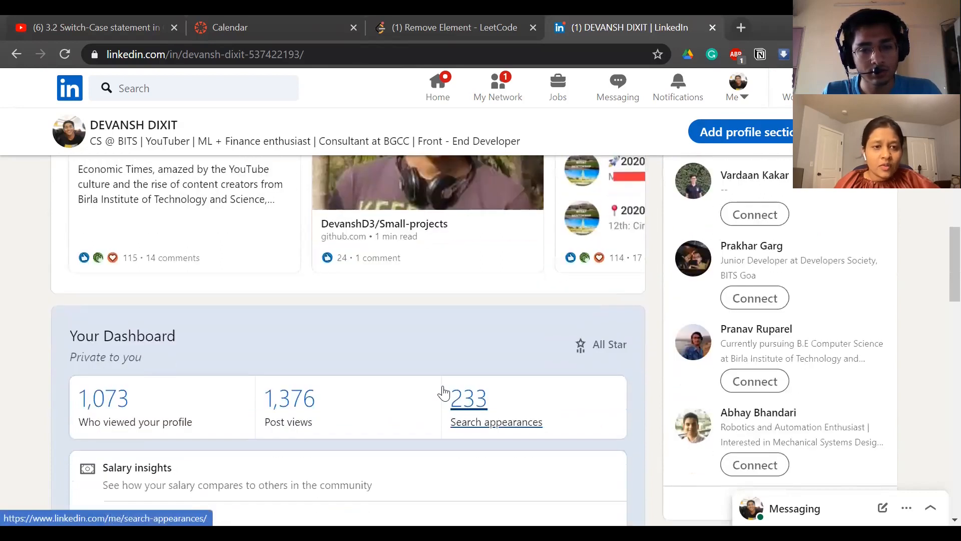
scroll("up", 3)
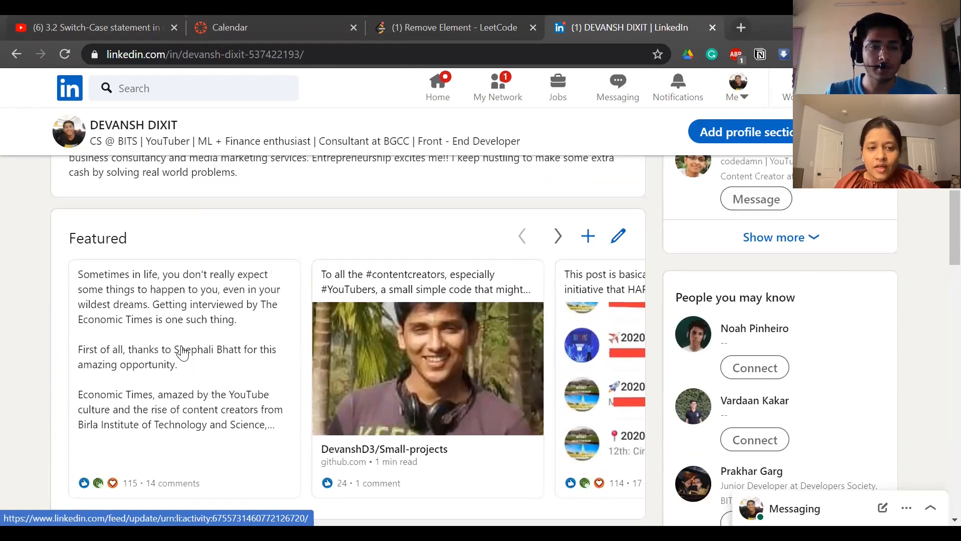
mouse_move(649, 319)
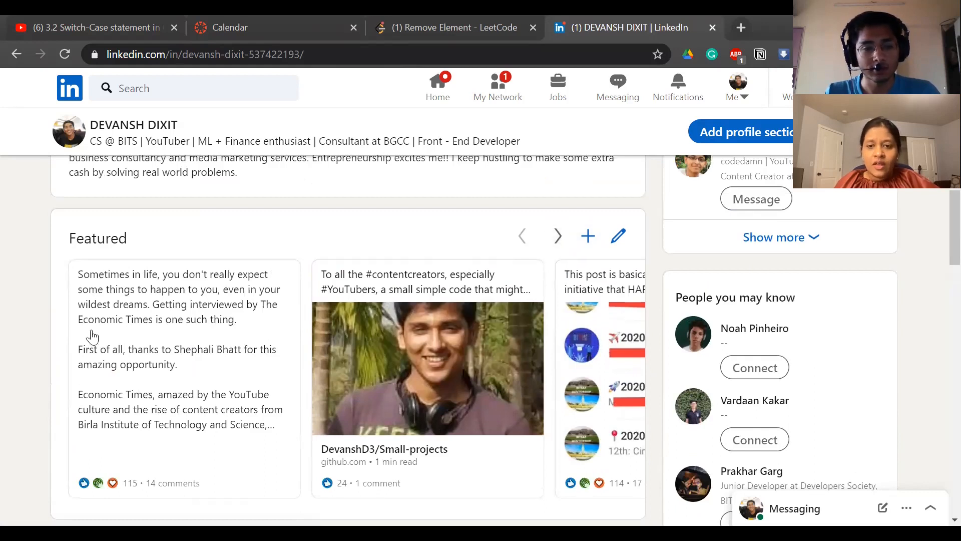
scroll("down", 3)
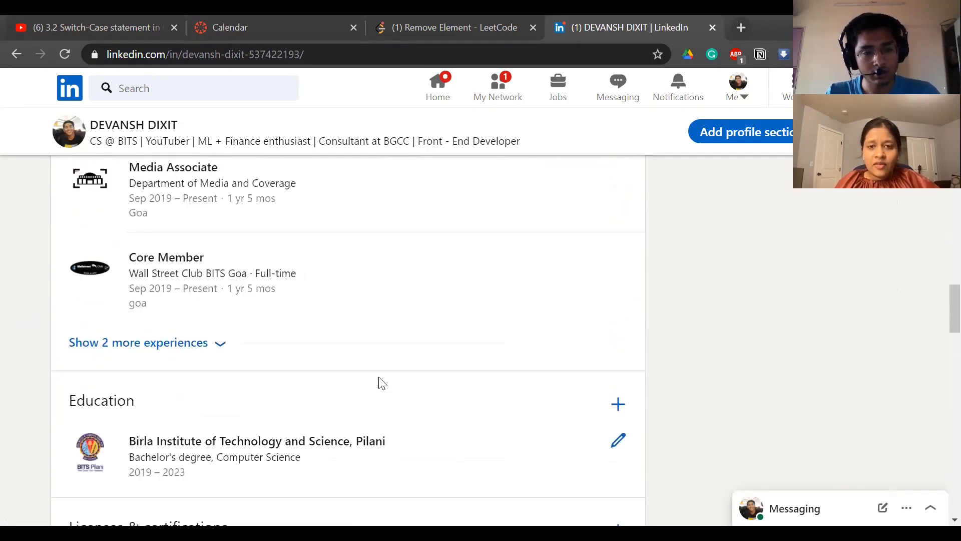
scroll("up", 3)
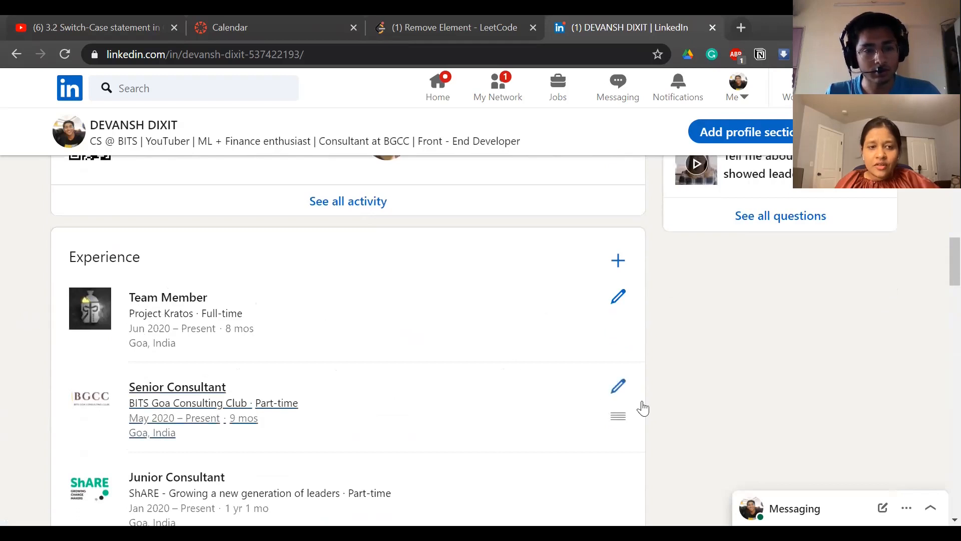
scroll("down", 3)
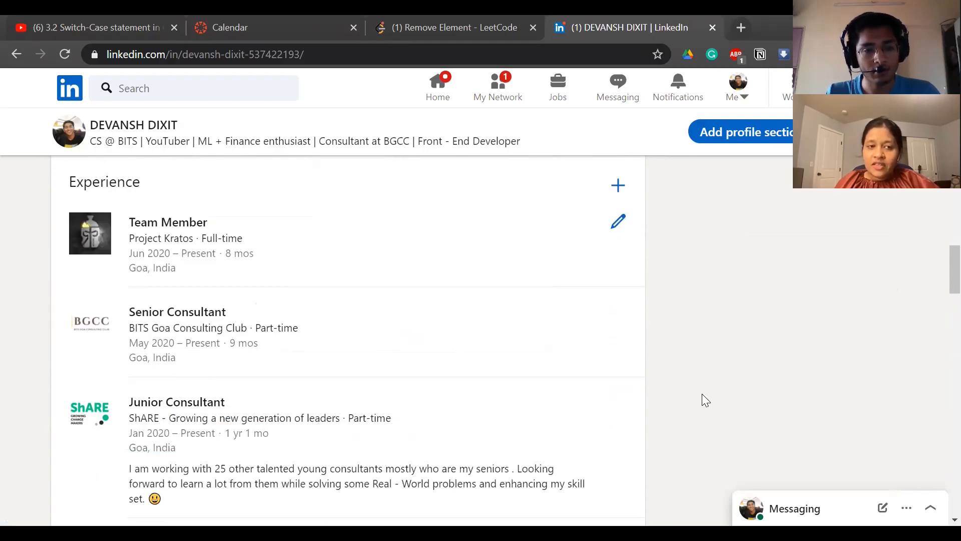
mouse_move(693, 395)
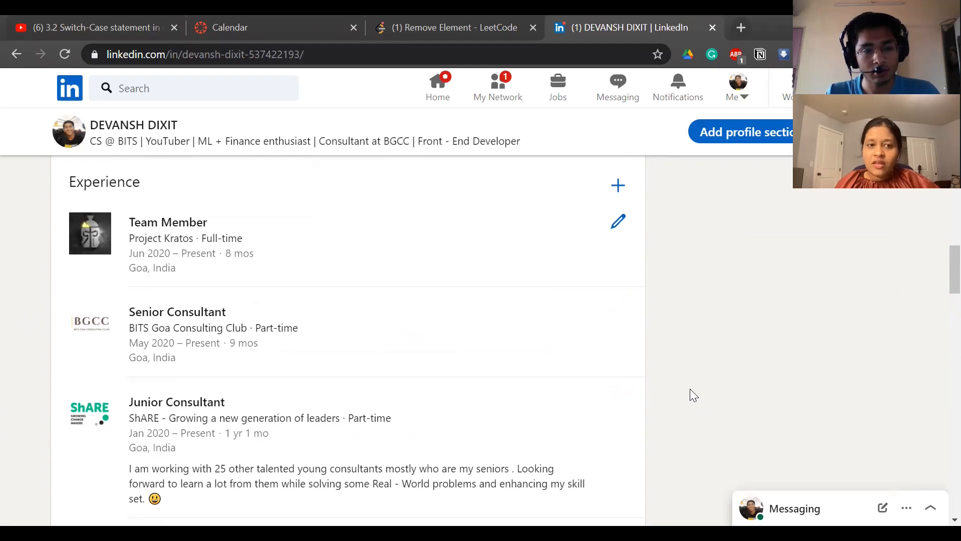
mouse_move(632, 377)
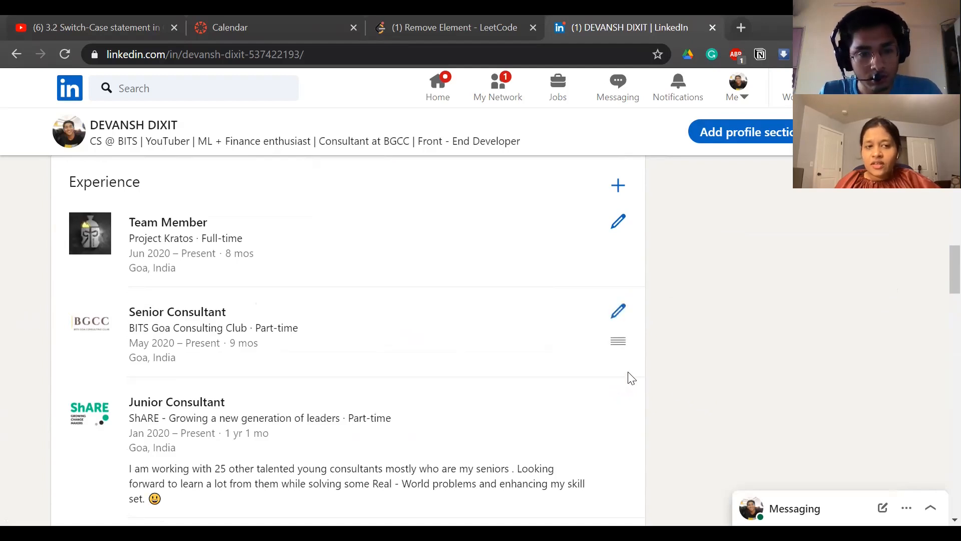
mouse_move(454, 356)
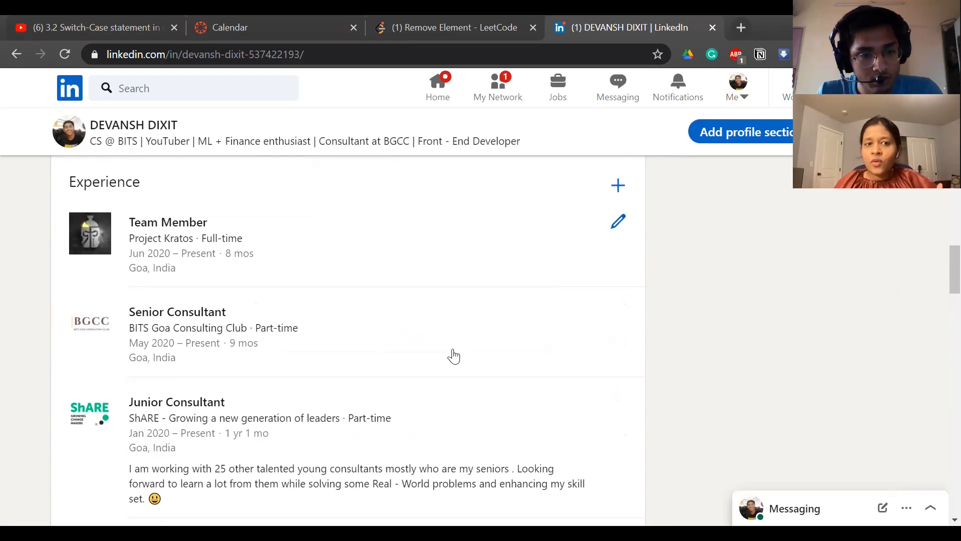
mouse_move(197, 282)
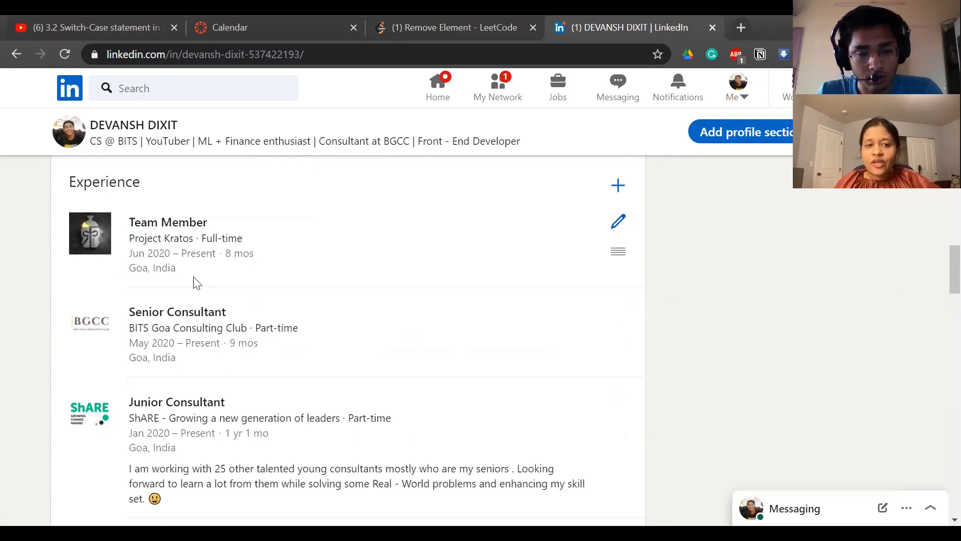
mouse_move(364, 335)
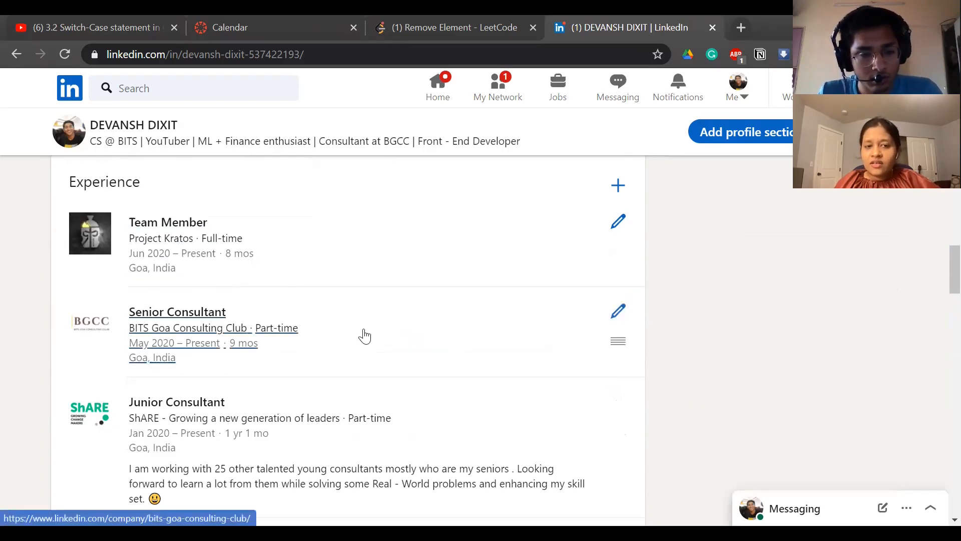
mouse_move(801, 389)
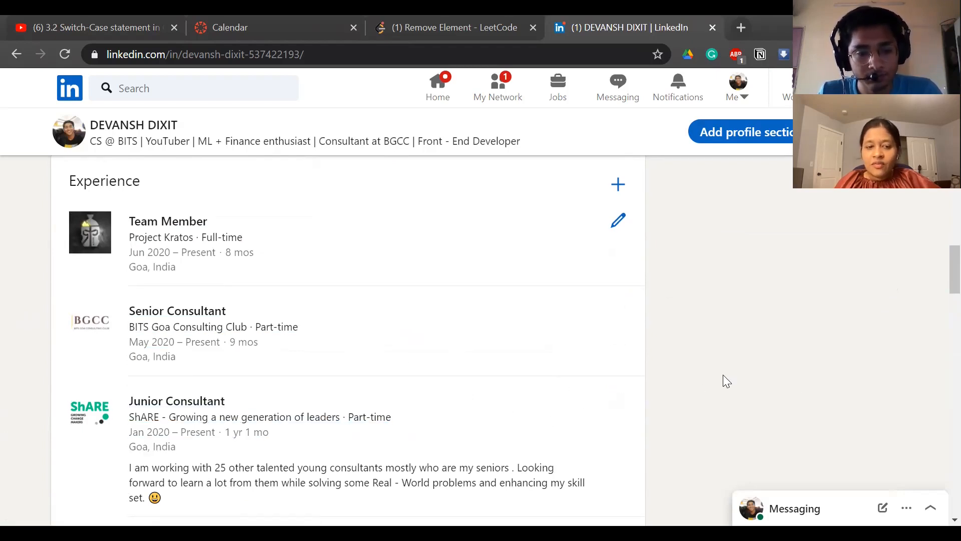
scroll("down", 3)
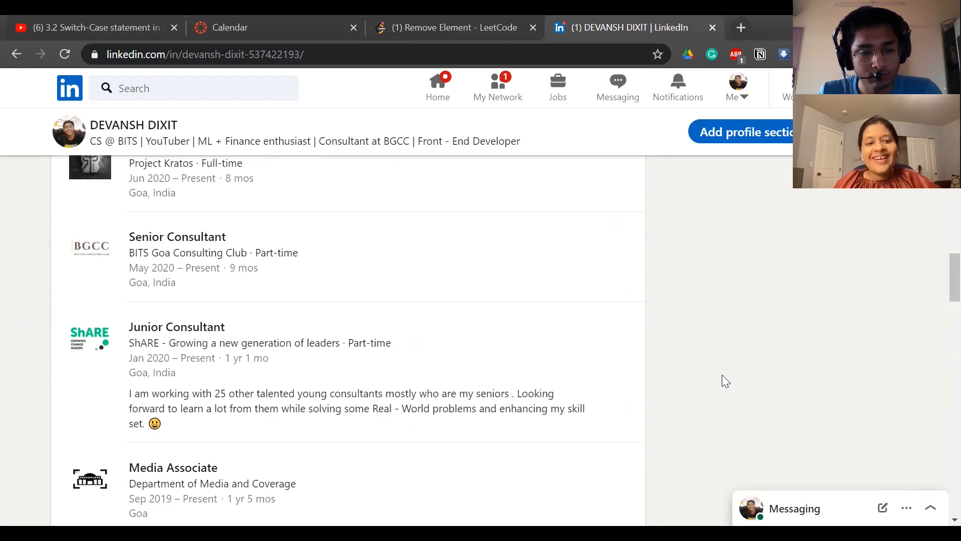
scroll("down", 3)
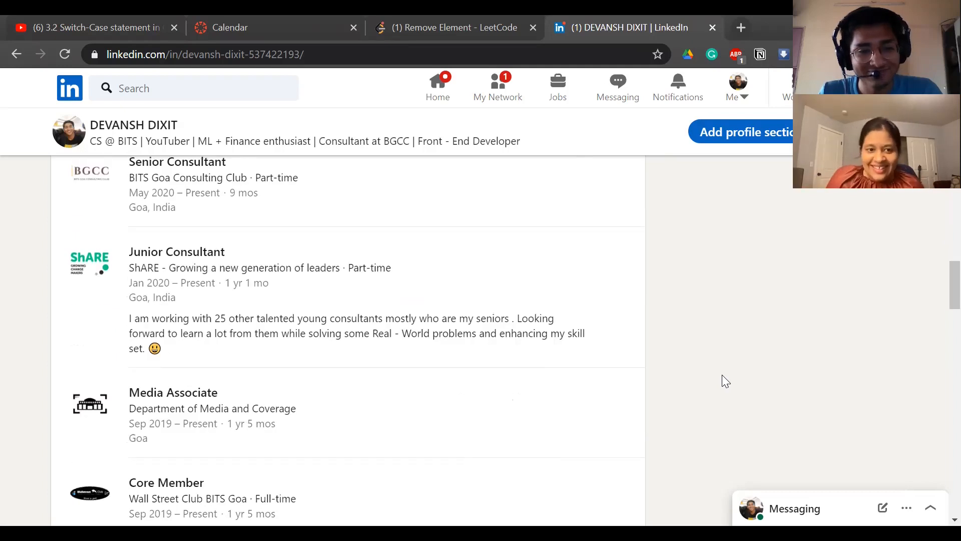
scroll("up", 3)
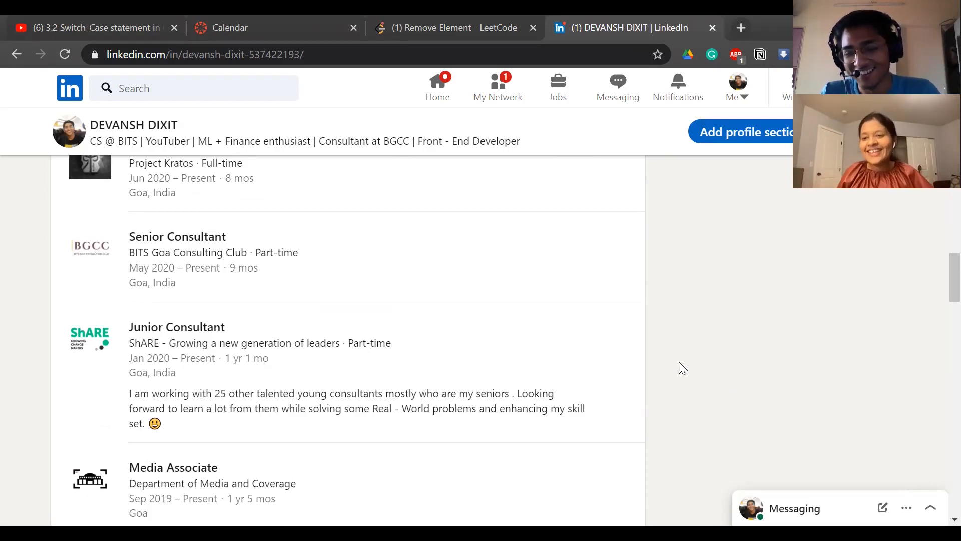
mouse_move(575, 324)
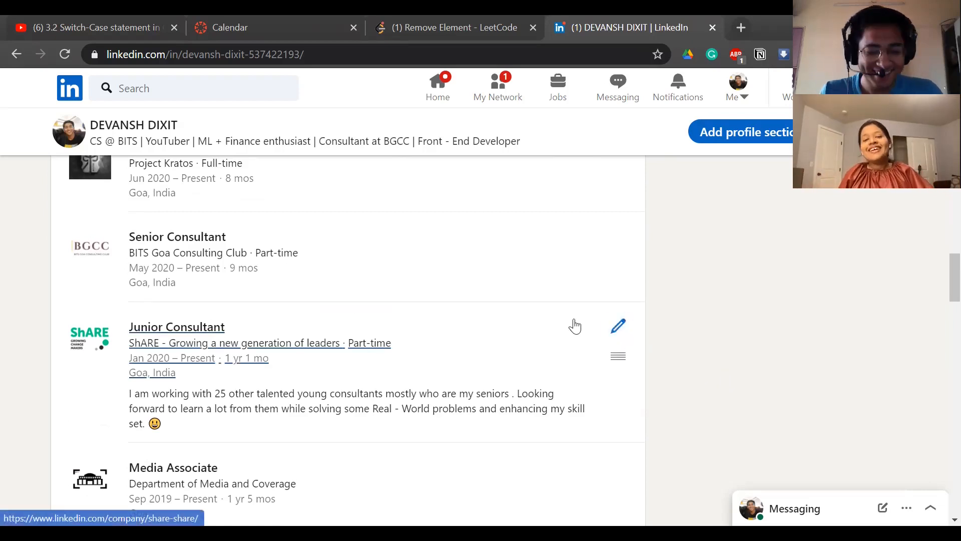
mouse_move(674, 344)
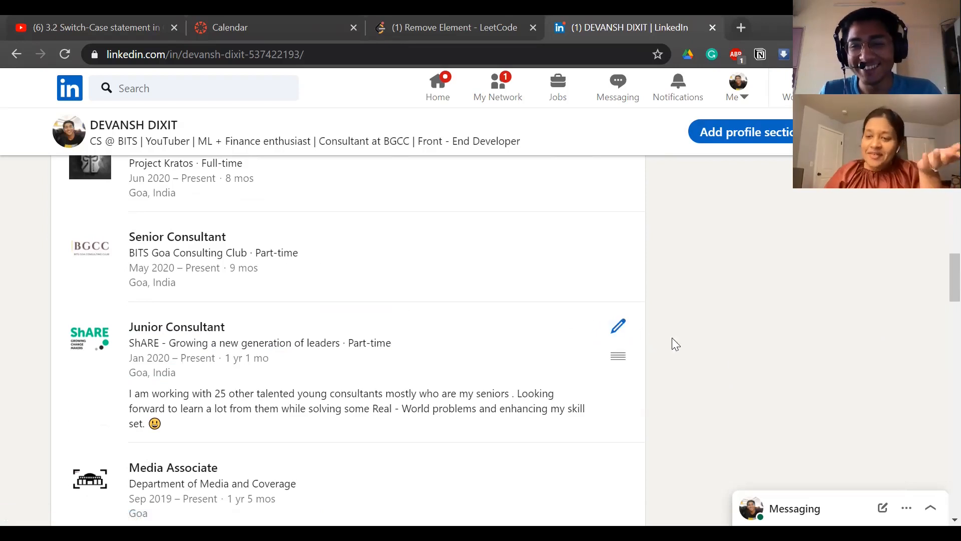
mouse_move(737, 373)
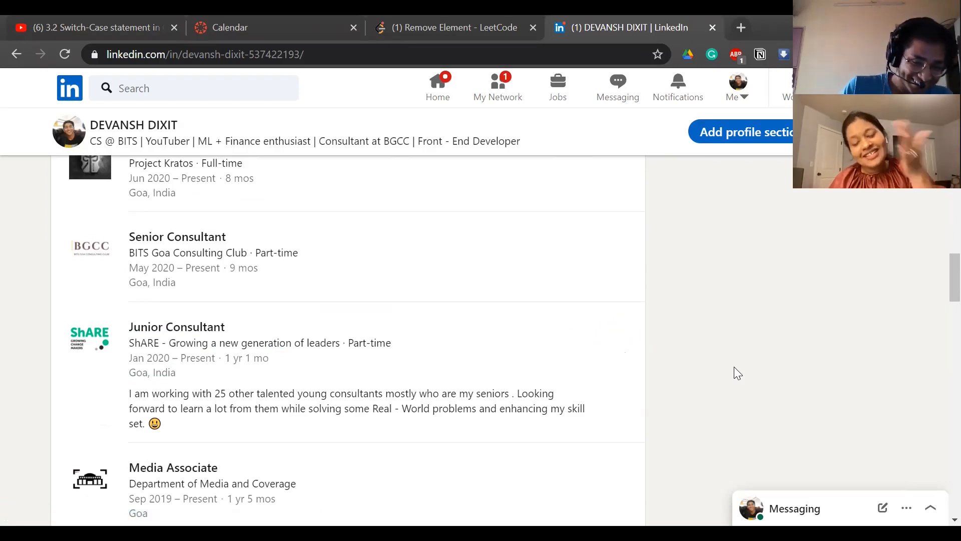
mouse_move(642, 361)
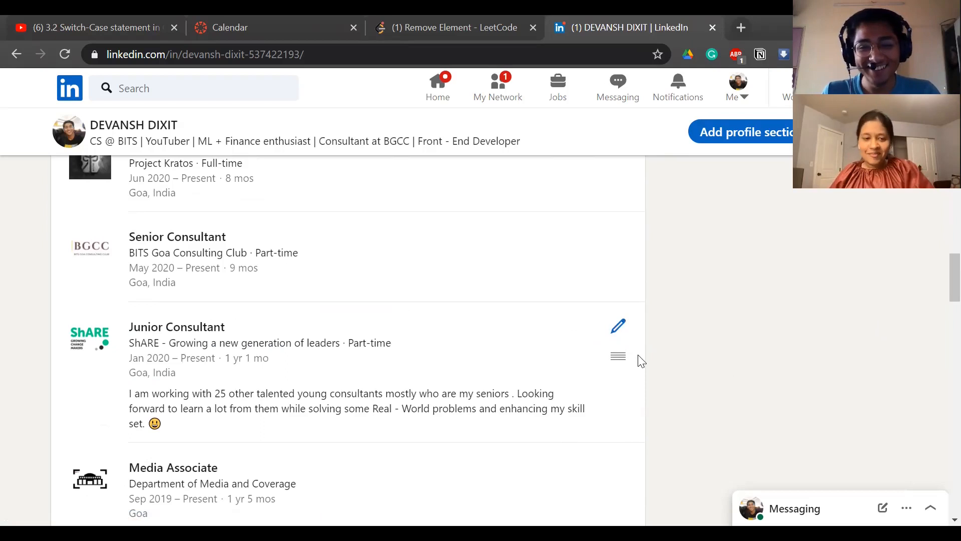
mouse_move(646, 379)
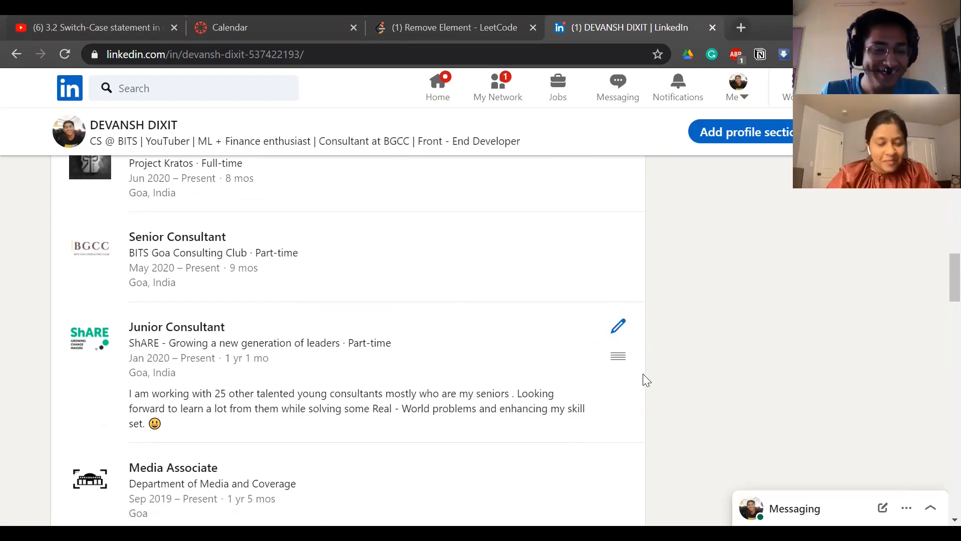
scroll("down", 3)
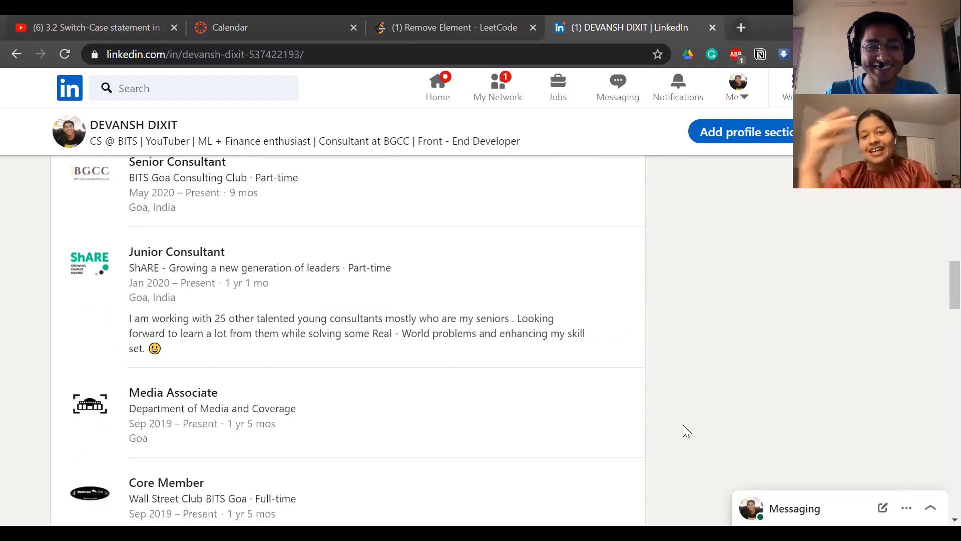
mouse_move(649, 376)
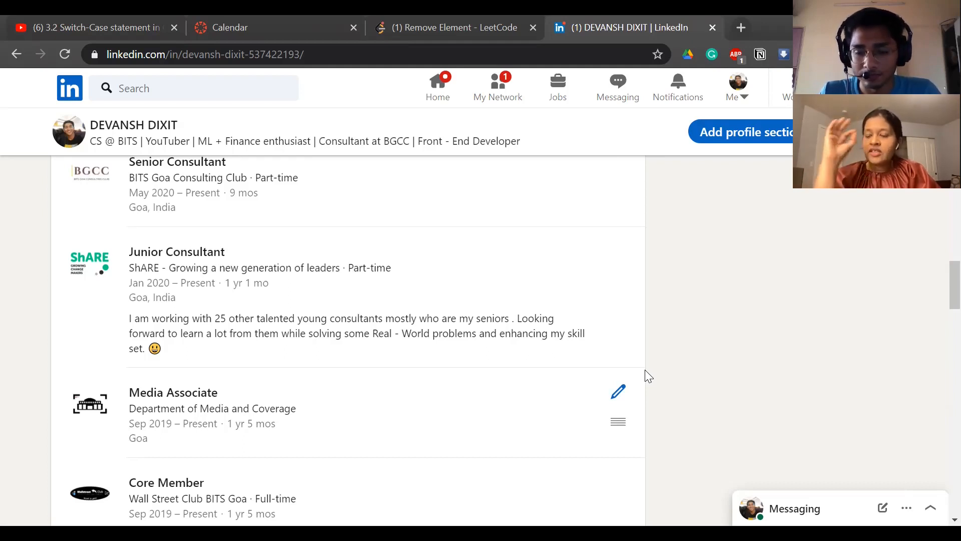
Scroll past the expanded experiences to the BITS Pilani Computer Science Education entry.
scroll("down", 3)
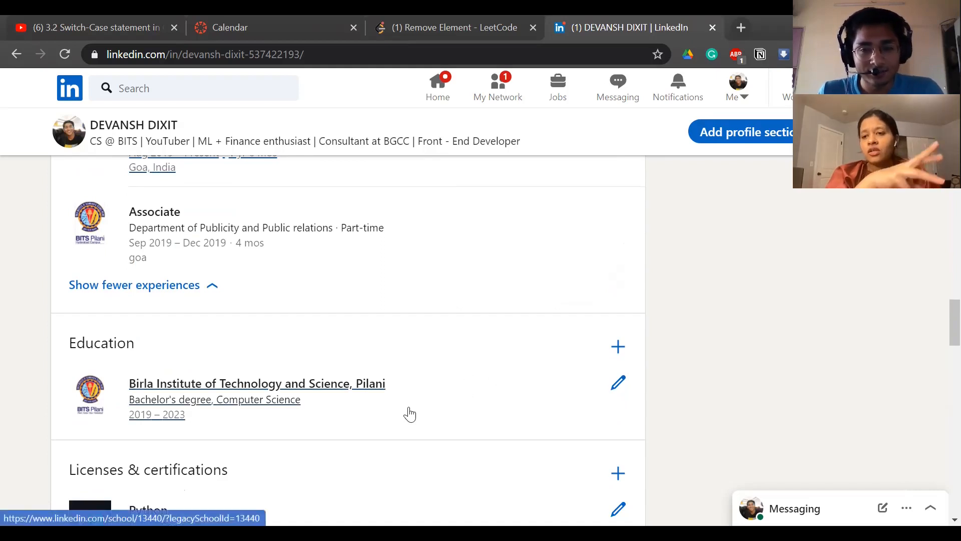
mouse_move(352, 413)
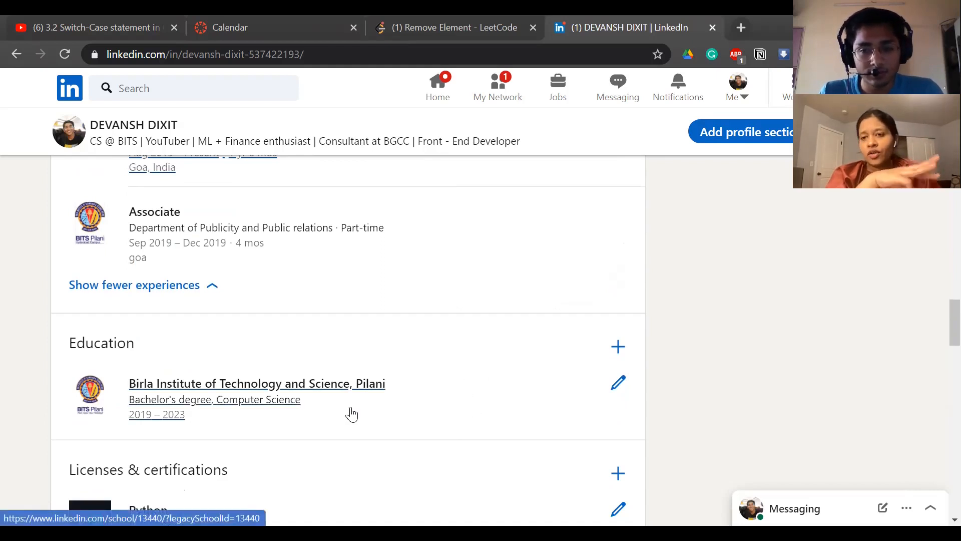
mouse_move(504, 410)
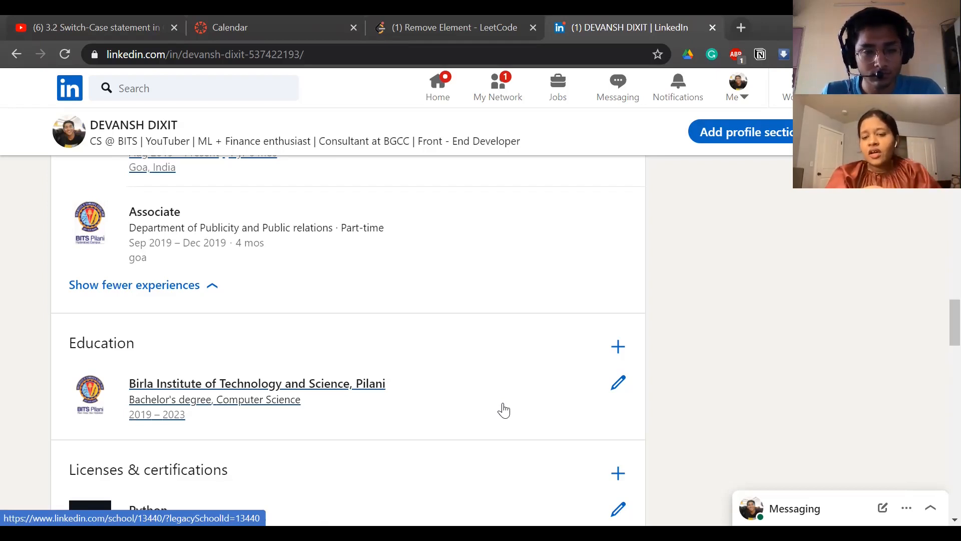
mouse_move(691, 407)
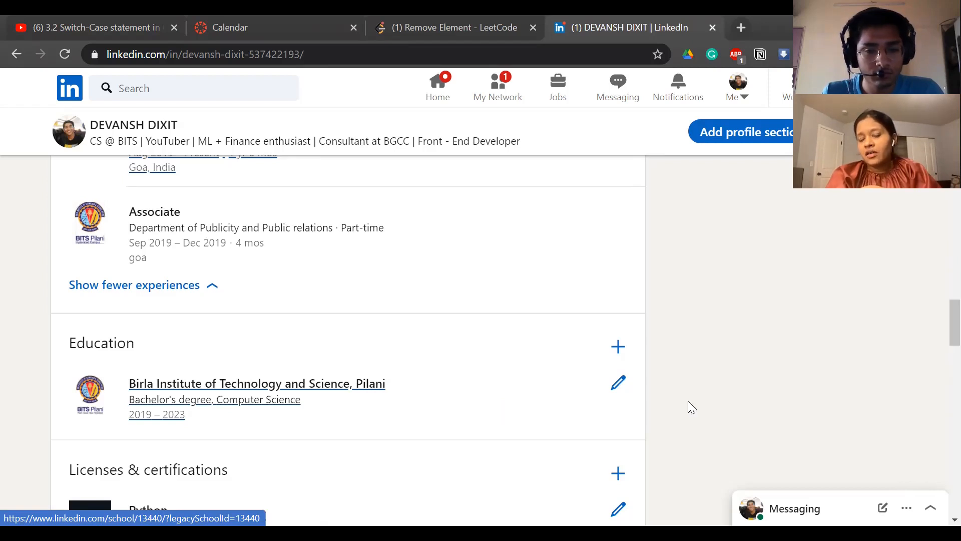
Review the Birla Institute education entry's edit form end to end and close it without saving.
left_click(618, 382)
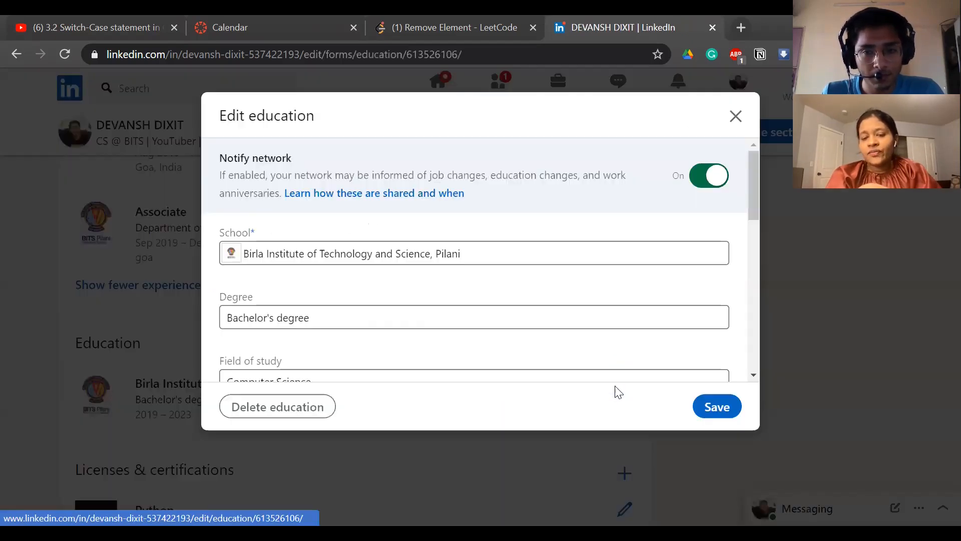
scroll("down", 3)
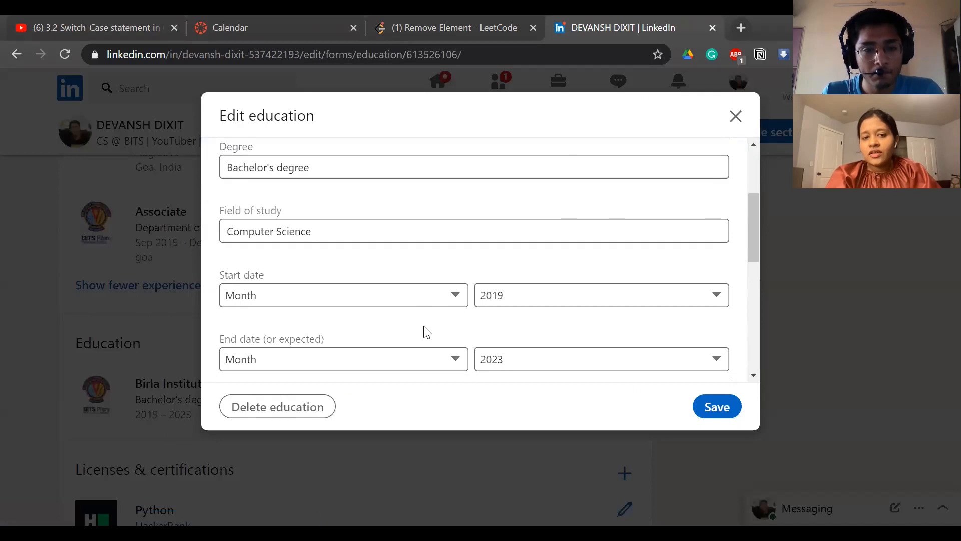
scroll("down", 3)
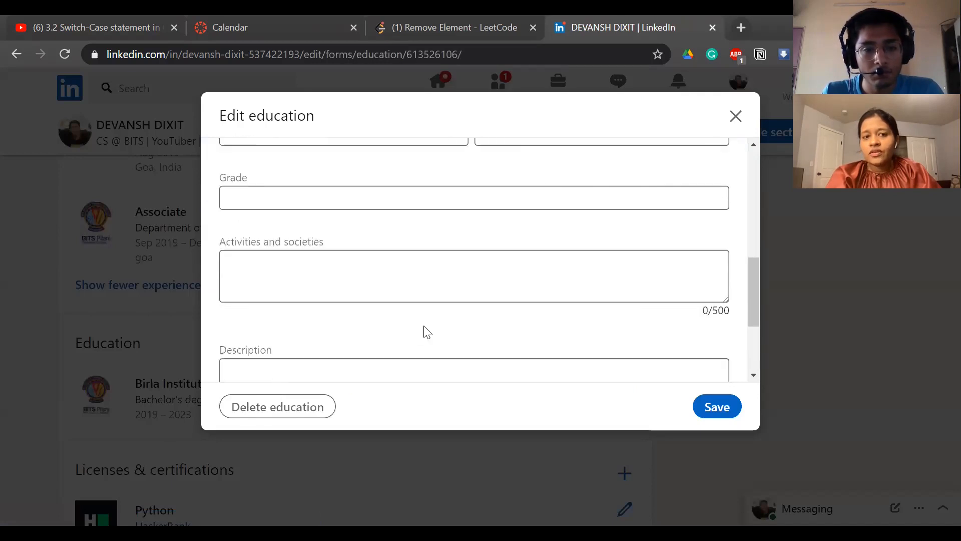
scroll("down", 3)
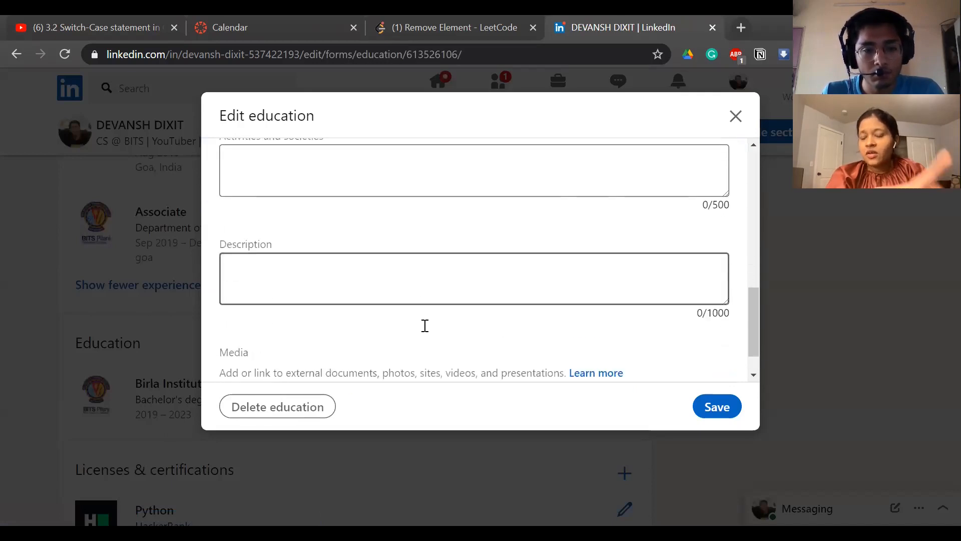
scroll("up", 3)
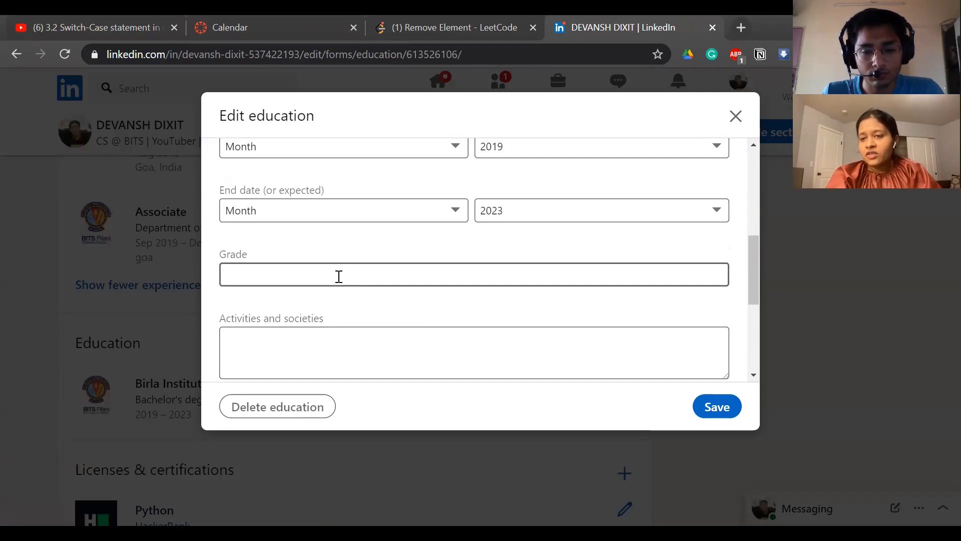
scroll("down", 3)
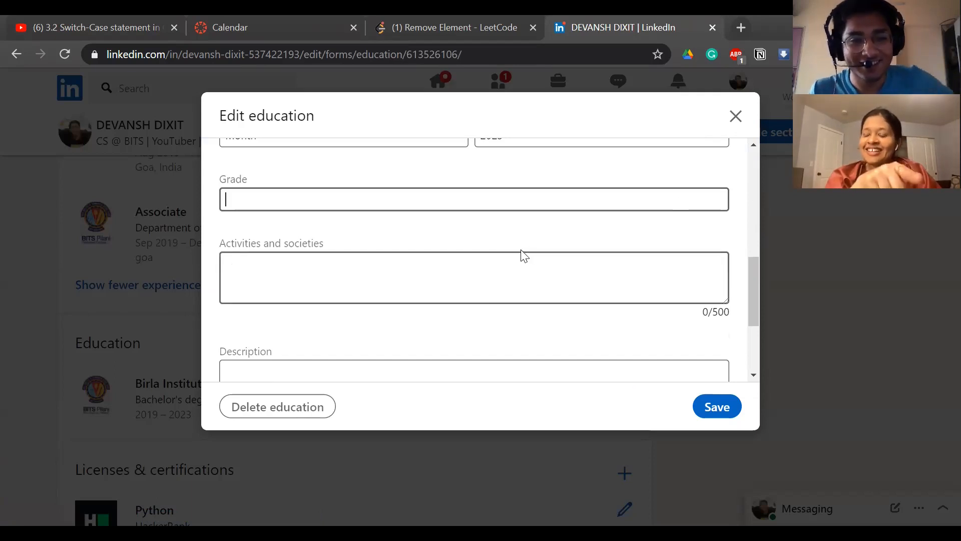
scroll("down", 3)
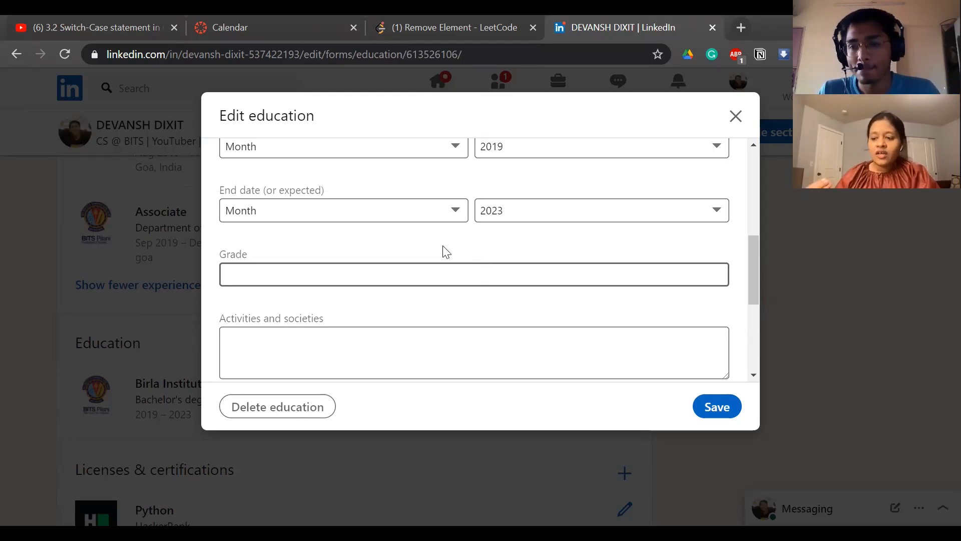
mouse_move(442, 251)
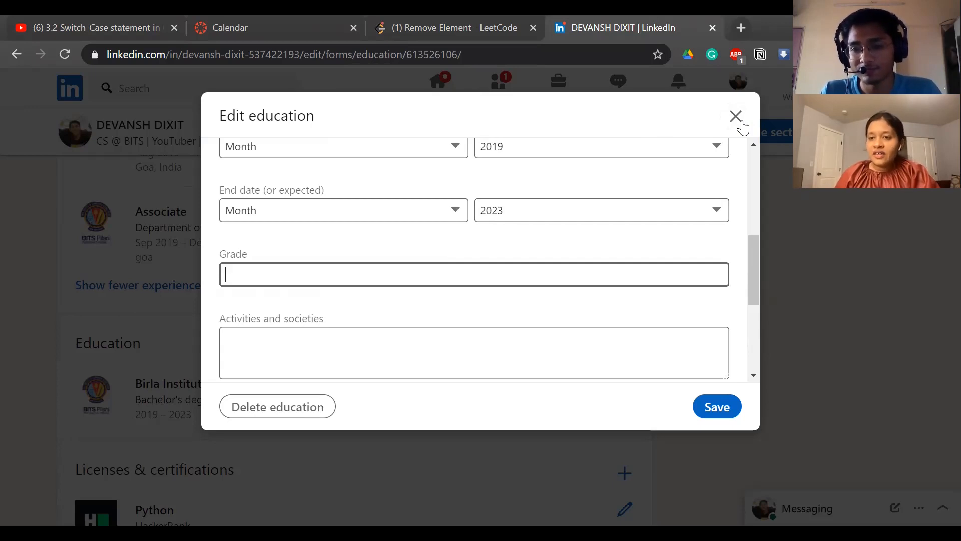
left_click(736, 116)
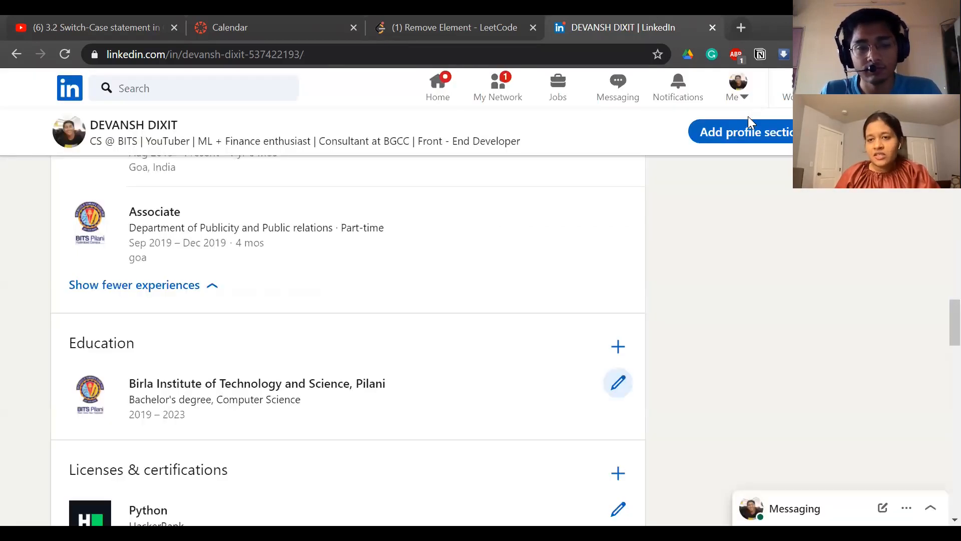
mouse_move(618, 388)
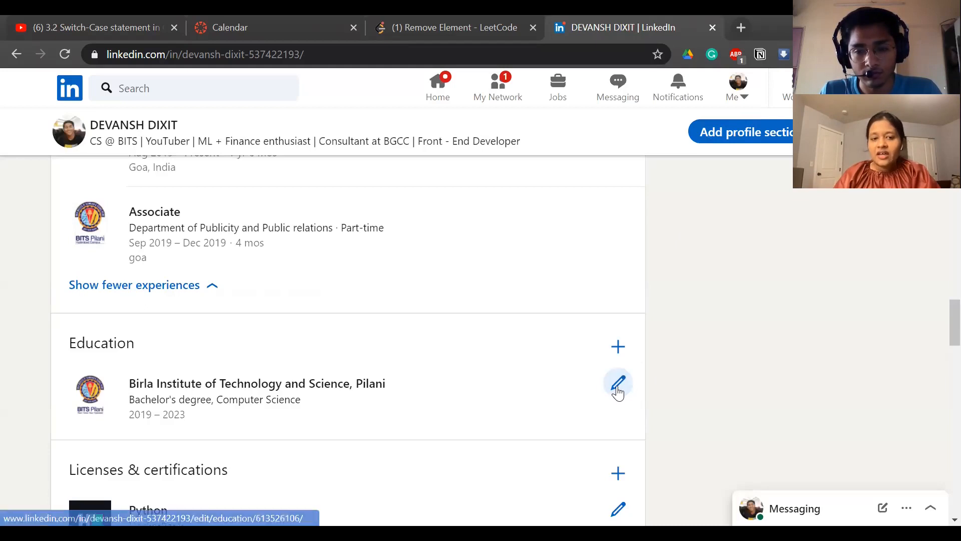
mouse_move(618, 388)
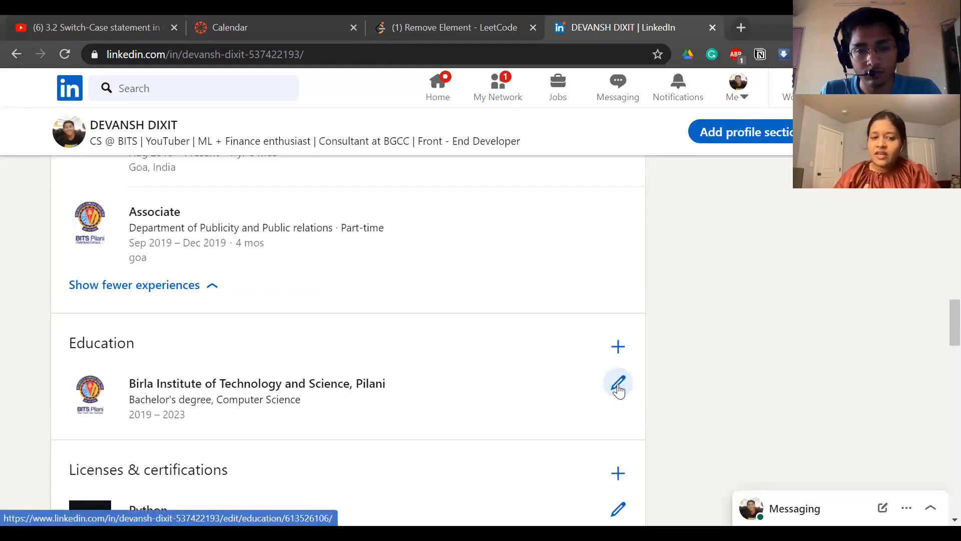
Reopen the education edit form briefly and close it again unchanged.
left_click(618, 384)
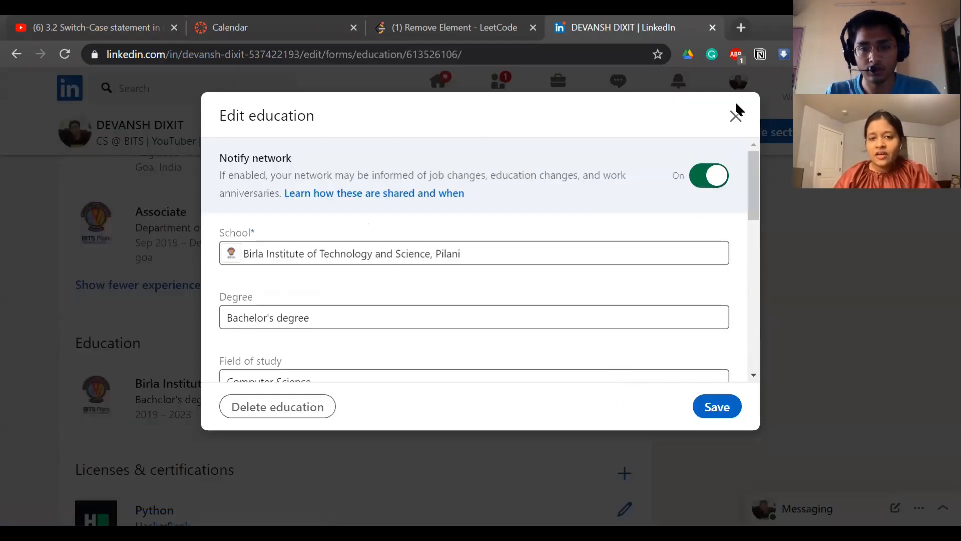
left_click(736, 115)
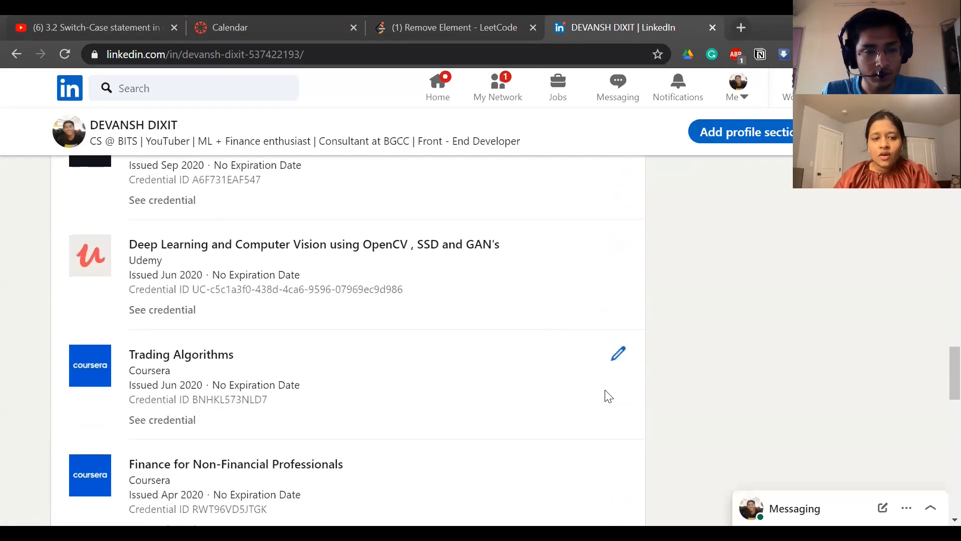
Scroll past volunteer experience, Skills & endorsements and Industry Knowledge to Accomplishments and Interests.
scroll("down", 3)
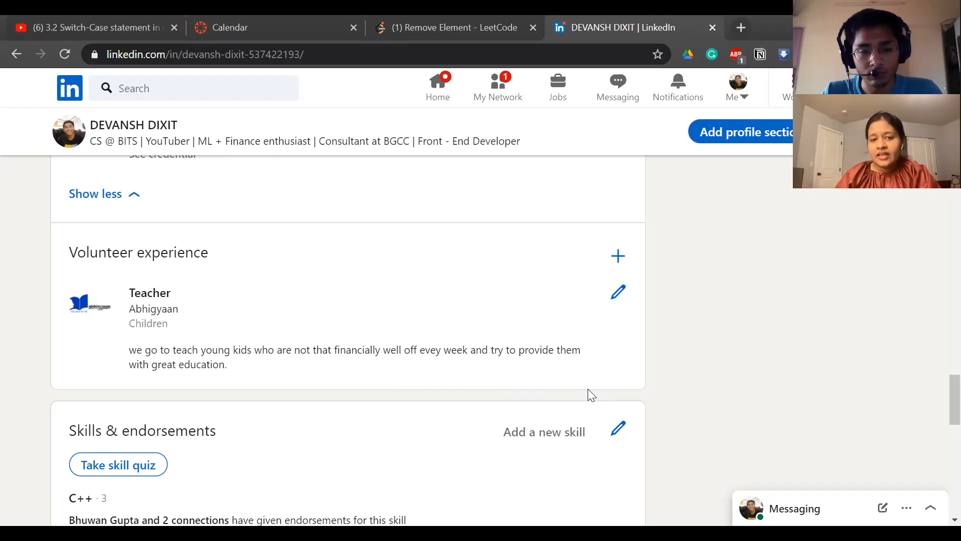
scroll("down", 3)
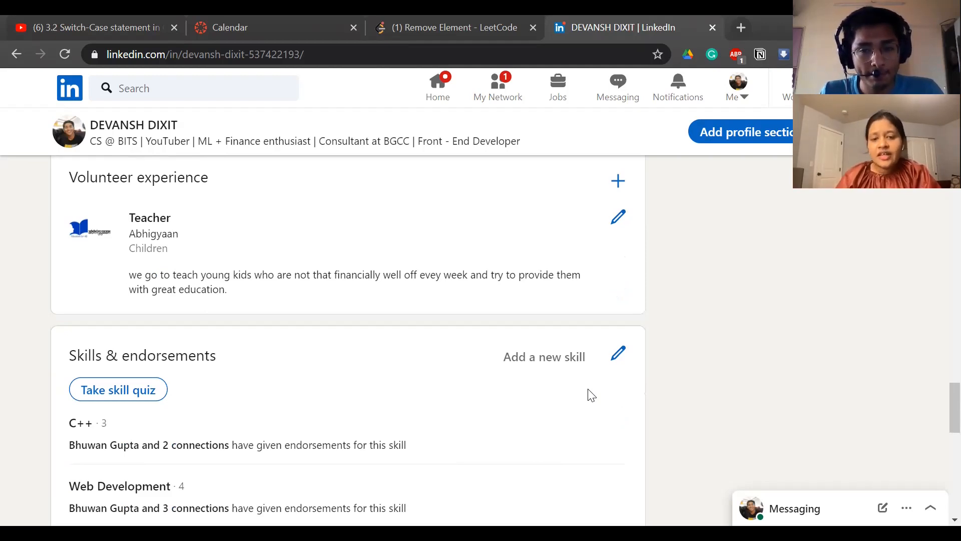
scroll("down", 3)
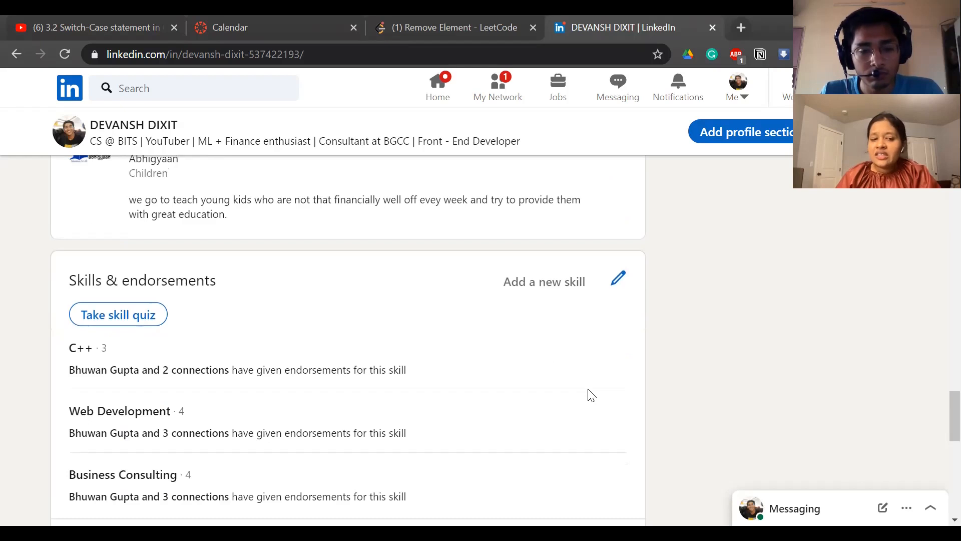
scroll("down", 3)
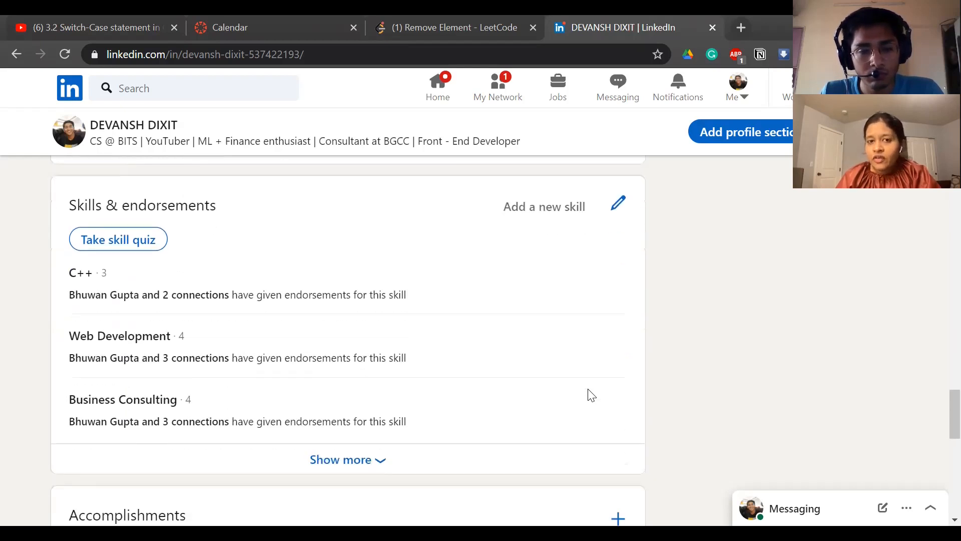
scroll("up", 3)
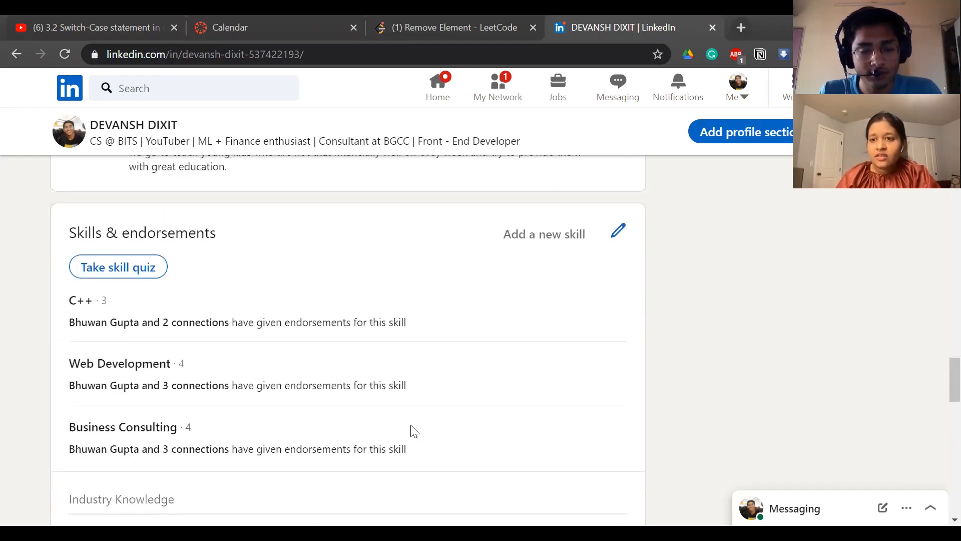
scroll("down", 3)
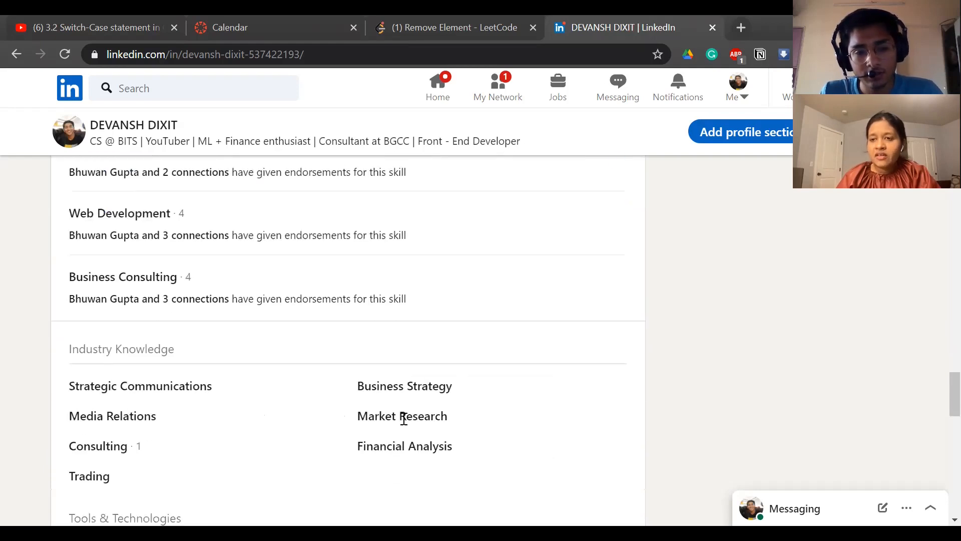
scroll("up", 3)
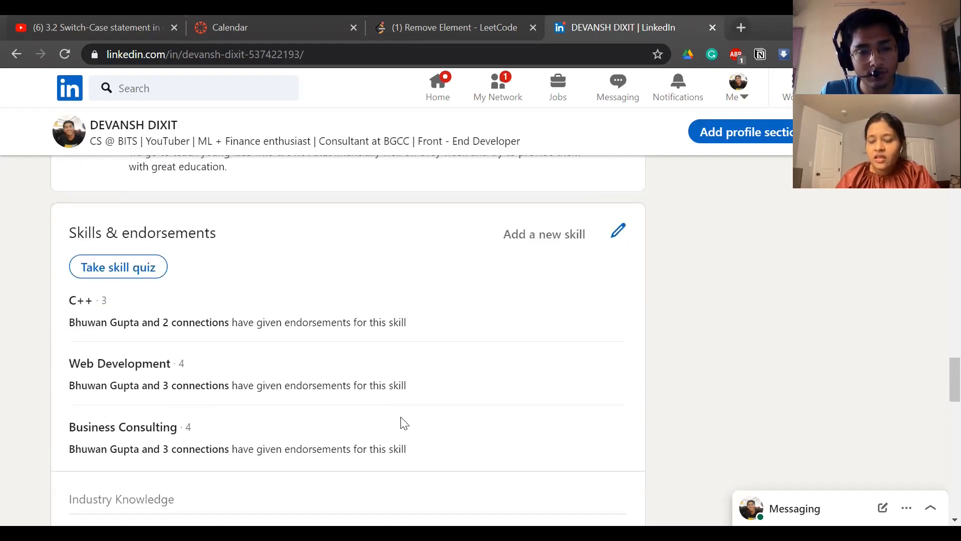
scroll("down", 3)
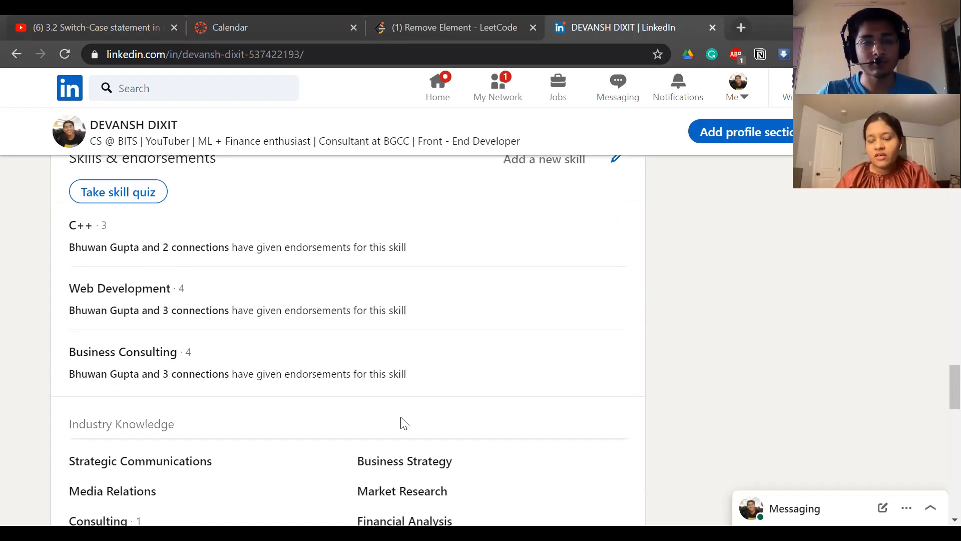
scroll("down", 3)
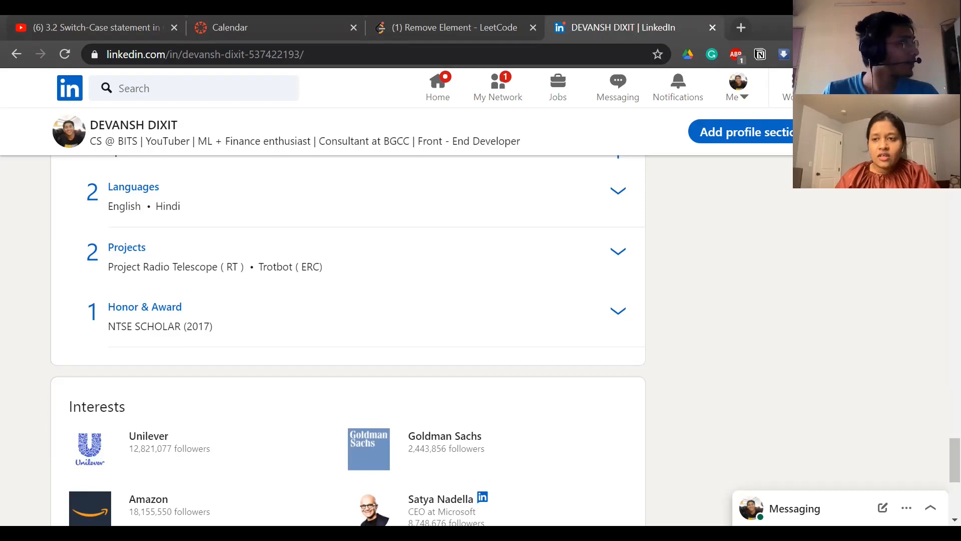
Expand Projects under Accomplishments to show the radio telescope and Trotbot descriptions.
left_click(618, 251)
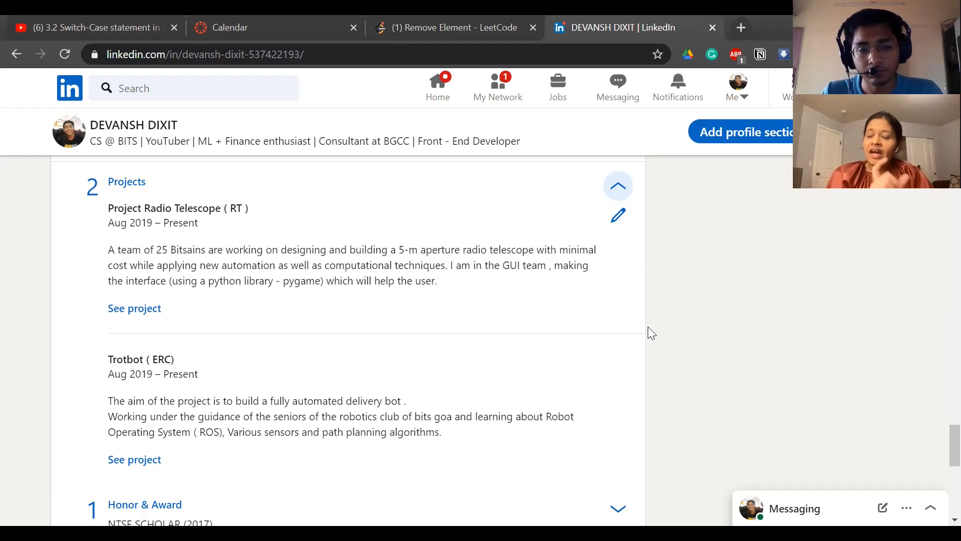
mouse_move(754, 253)
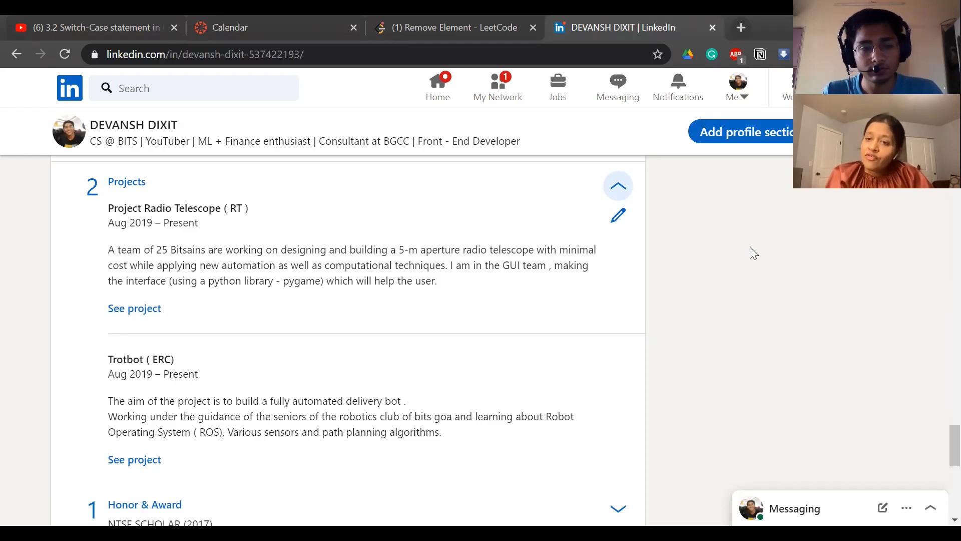
mouse_move(693, 308)
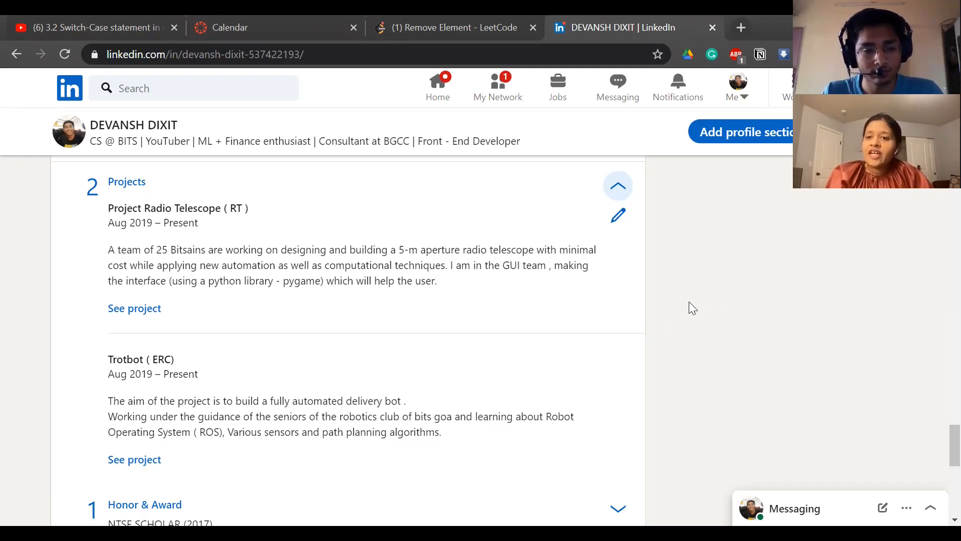
mouse_move(365, 427)
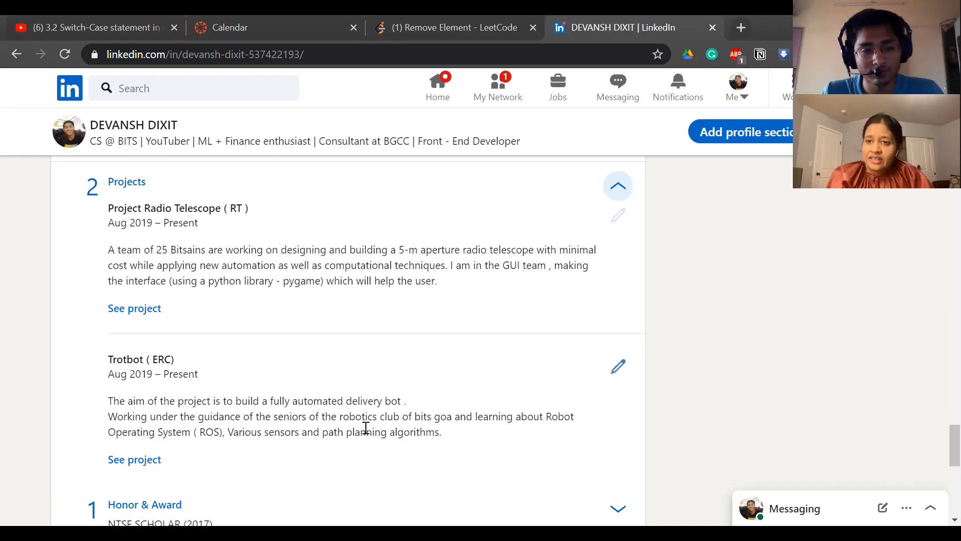
mouse_move(134, 460)
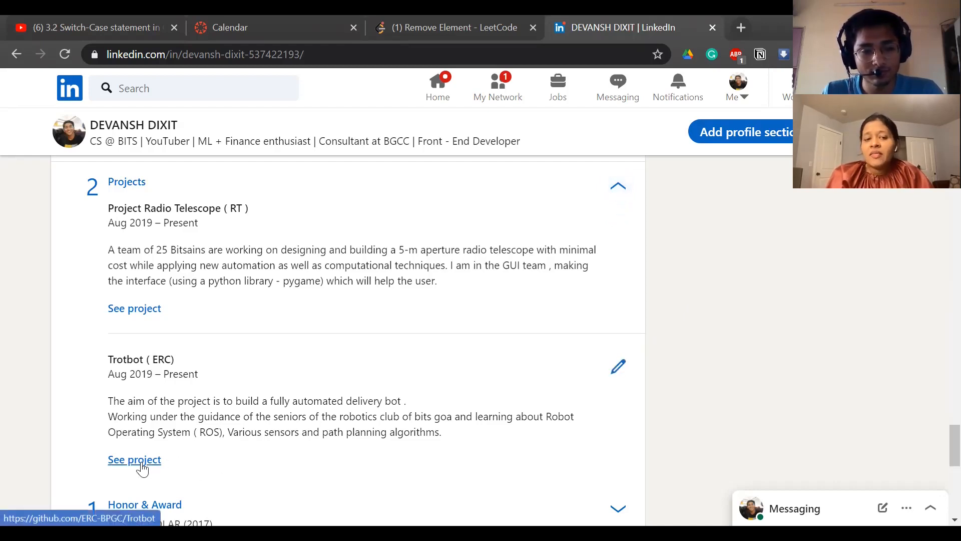
mouse_move(292, 437)
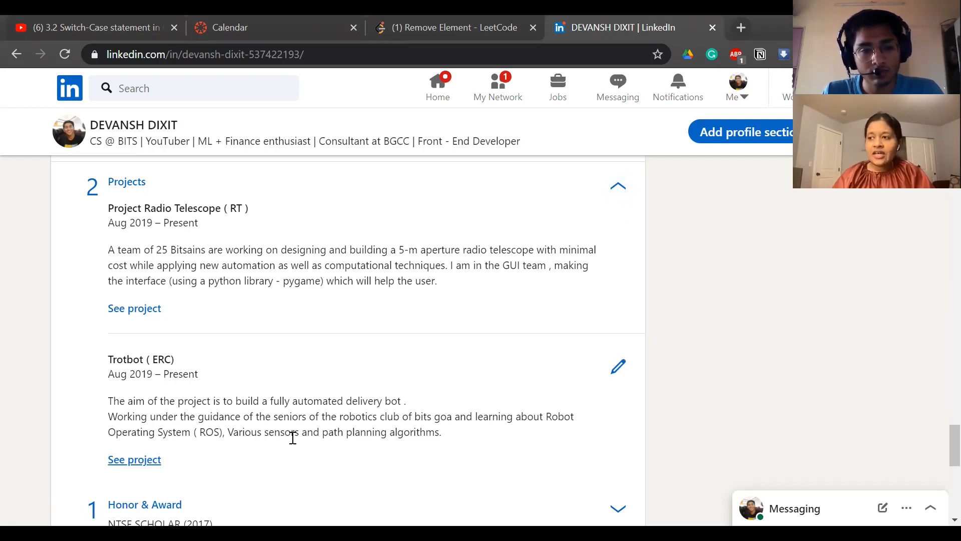
mouse_move(336, 417)
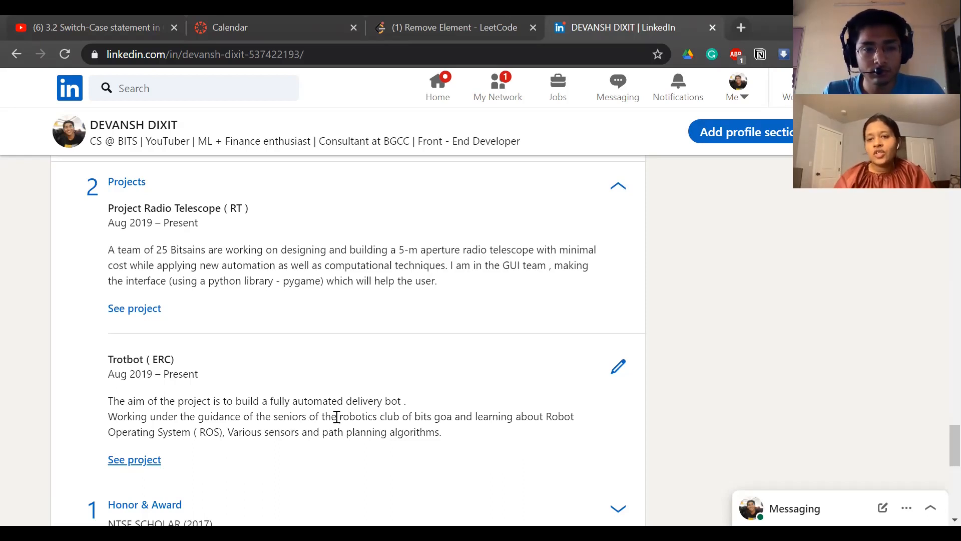
scroll("down", 3)
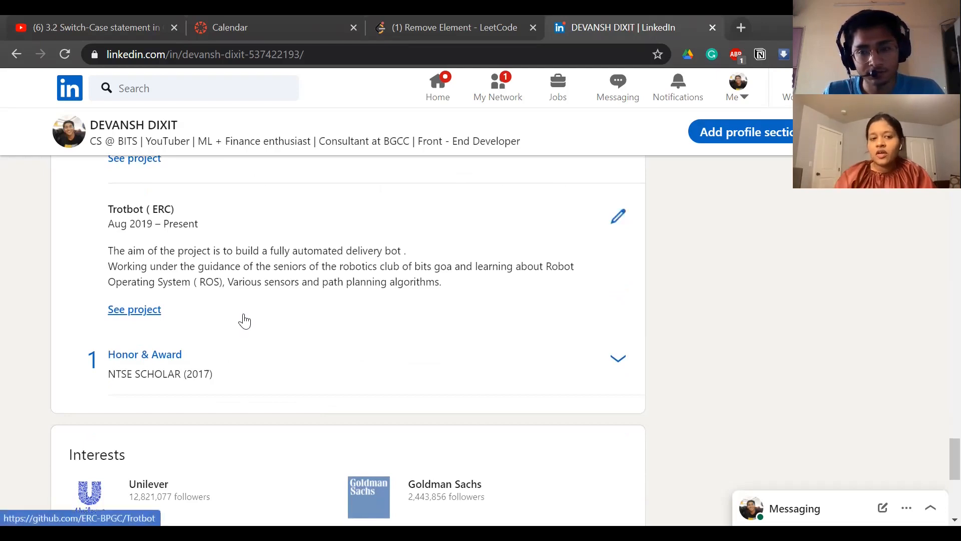
mouse_move(216, 317)
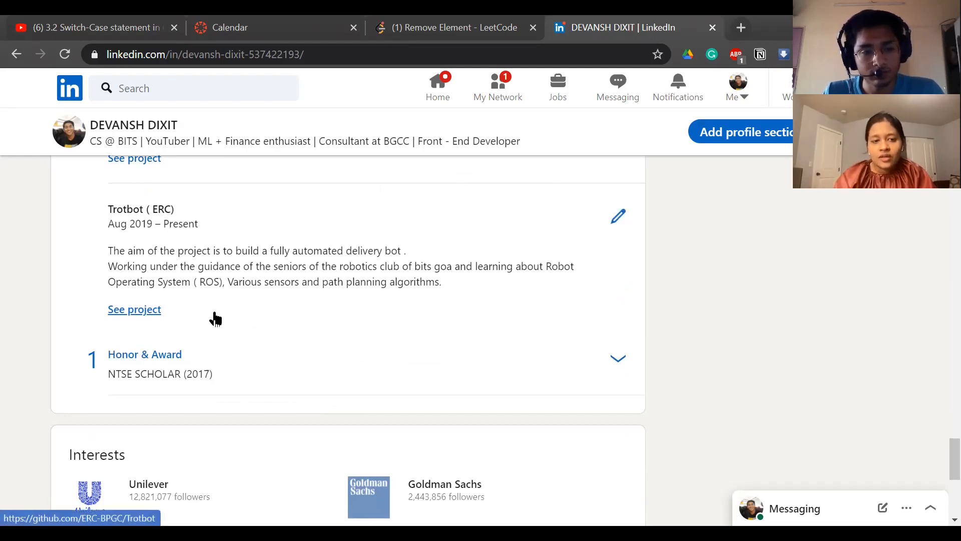
mouse_move(392, 374)
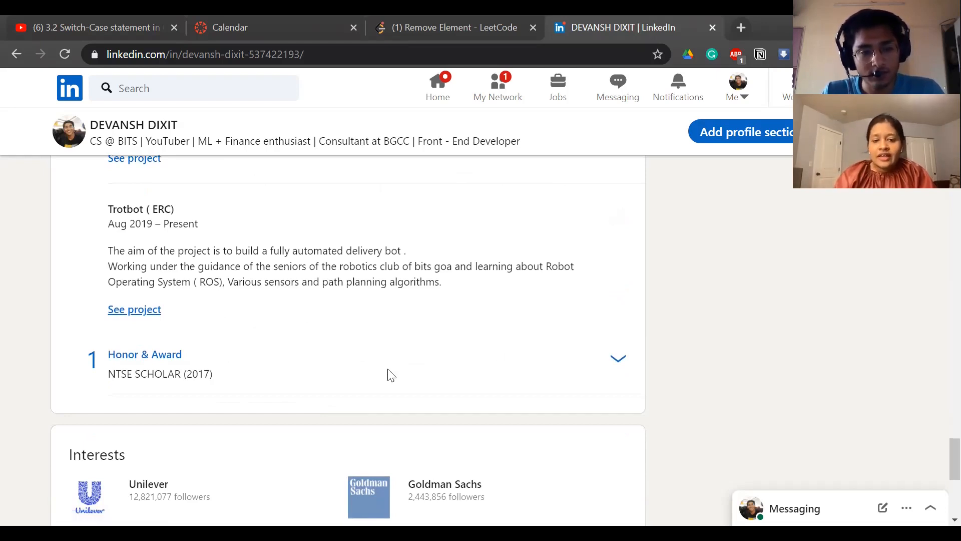
Scroll past the honor entry to Interests with followed companies, influencers and groups.
scroll("down", 3)
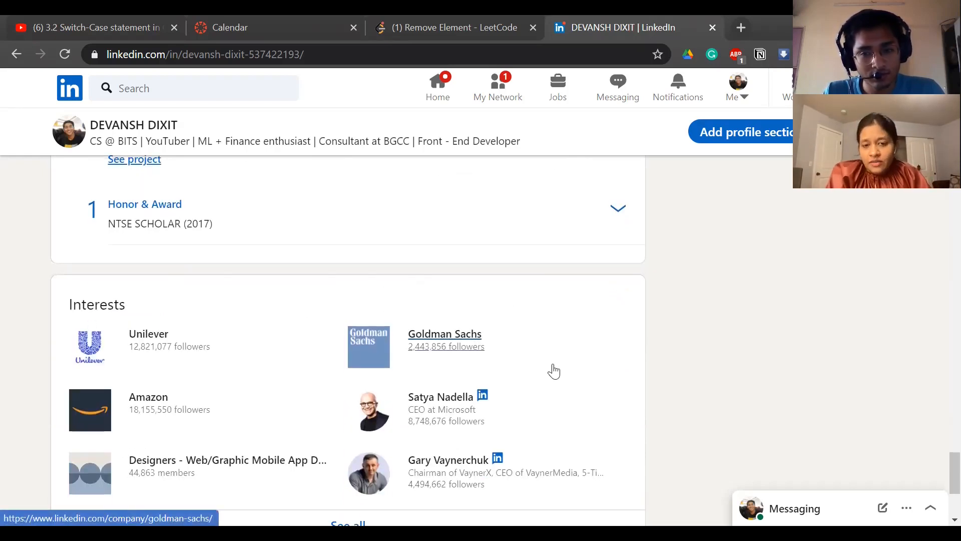
scroll("down", 3)
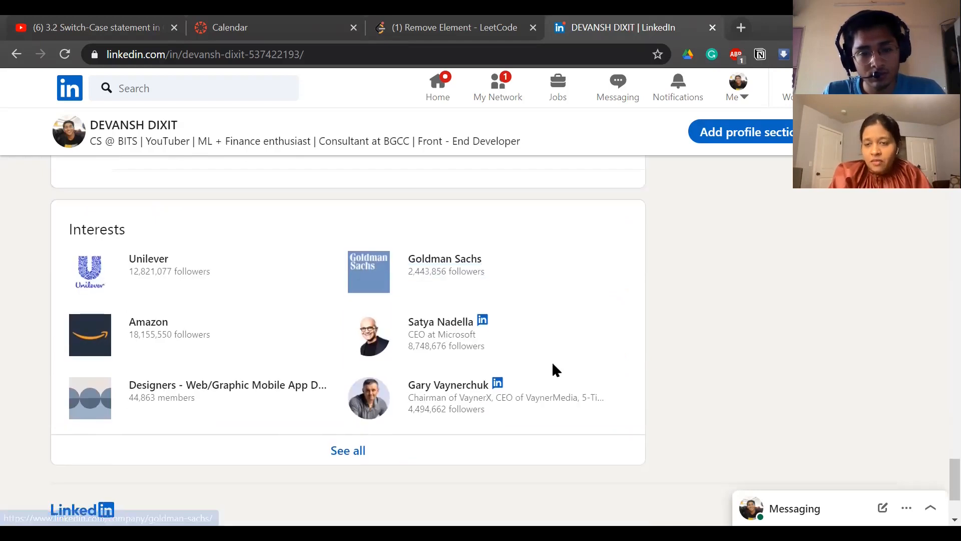
scroll("down", 3)
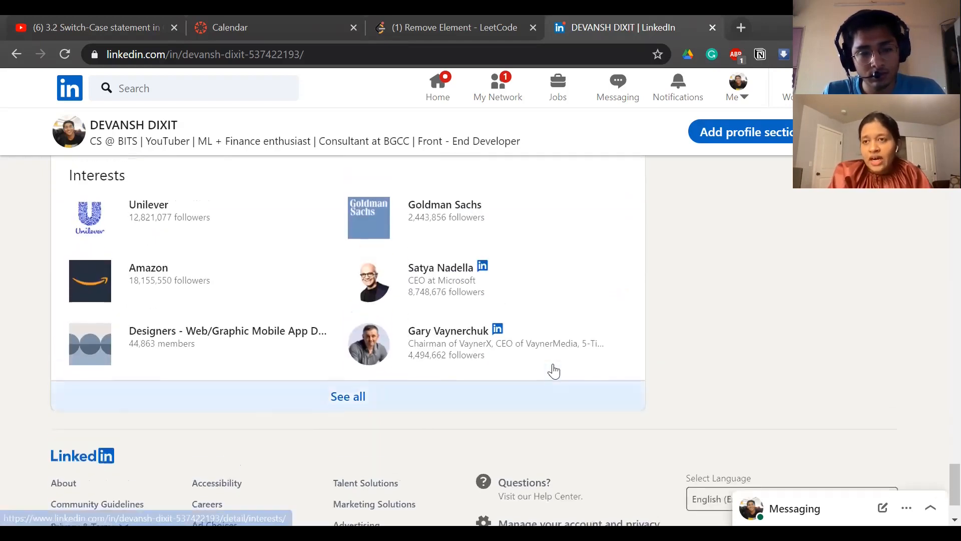
scroll("up", 3)
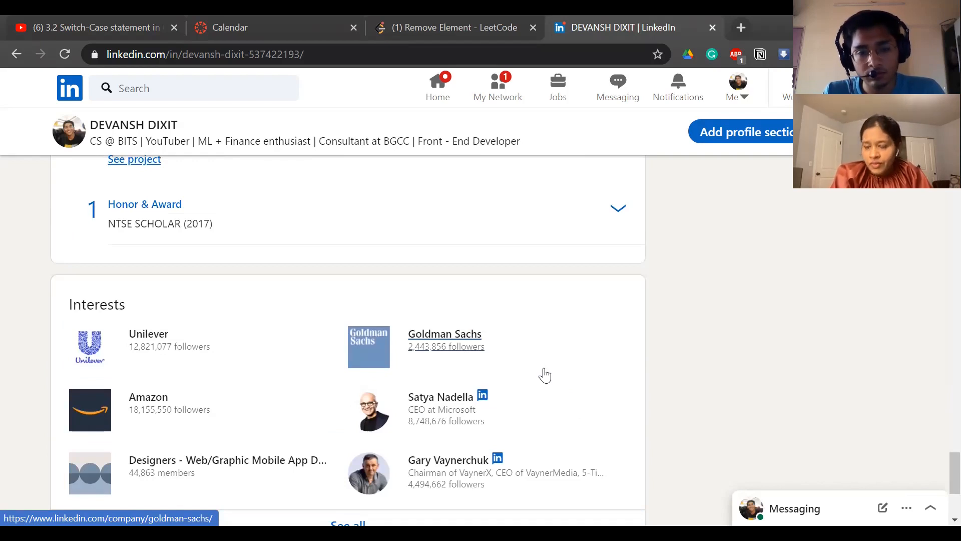
mouse_move(541, 377)
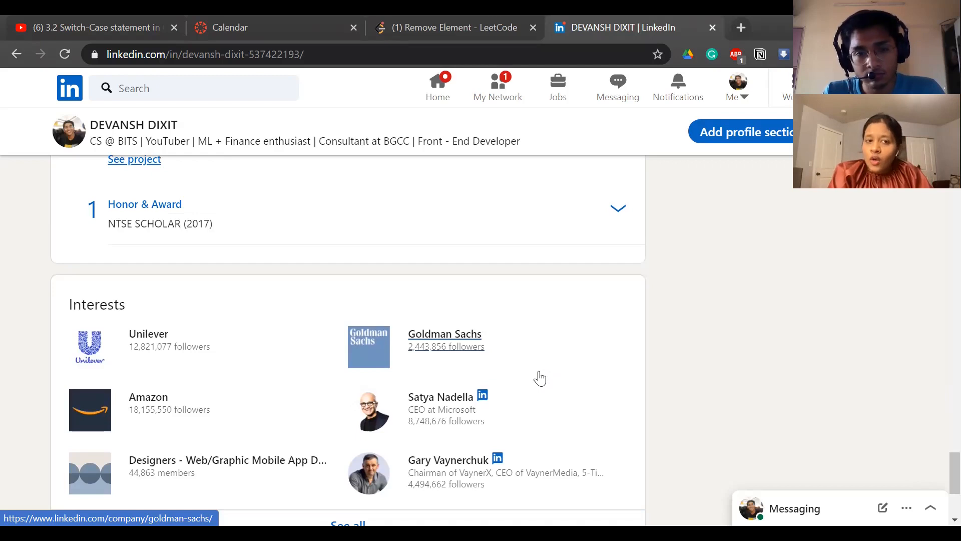
scroll("down", 3)
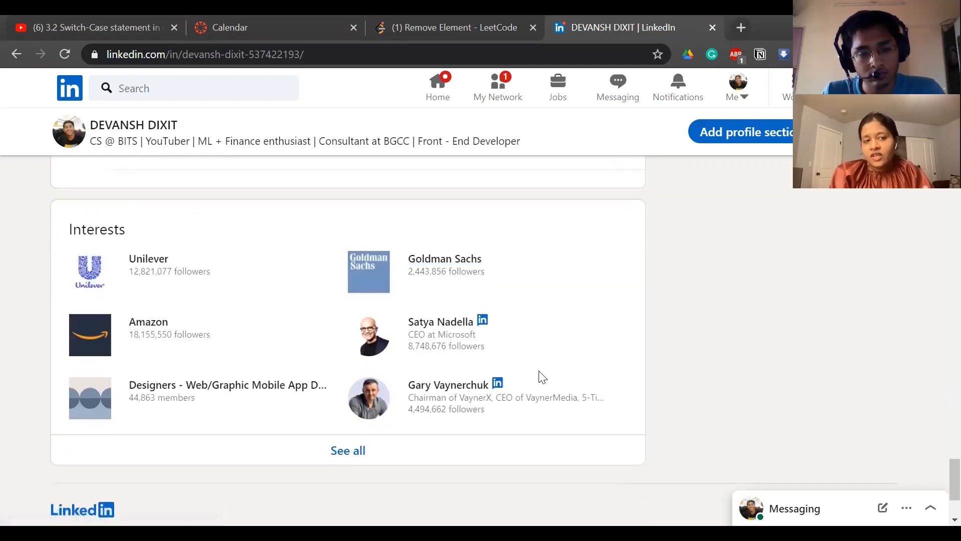
mouse_move(536, 376)
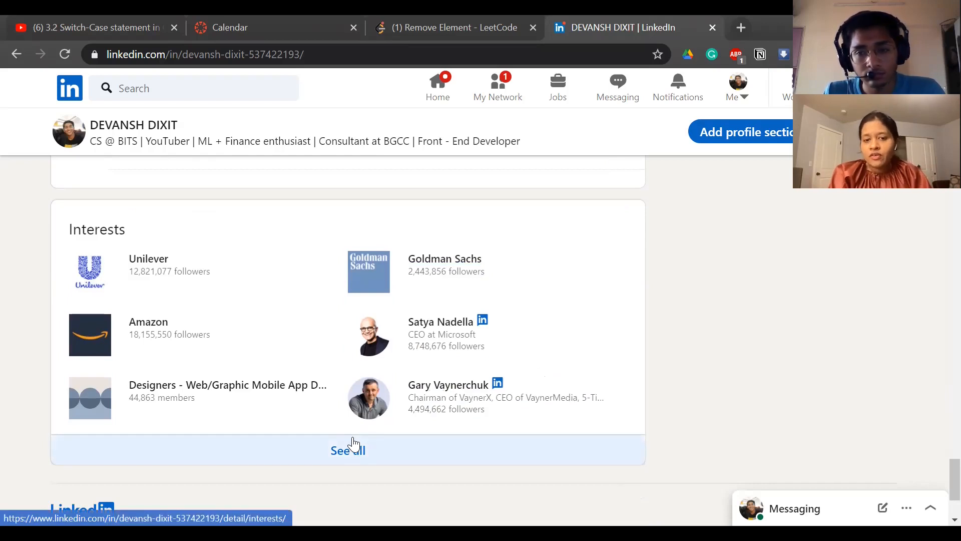
Search LinkedIn for #amazonjobs and open that hashtag's feed page.
left_click(194, 89)
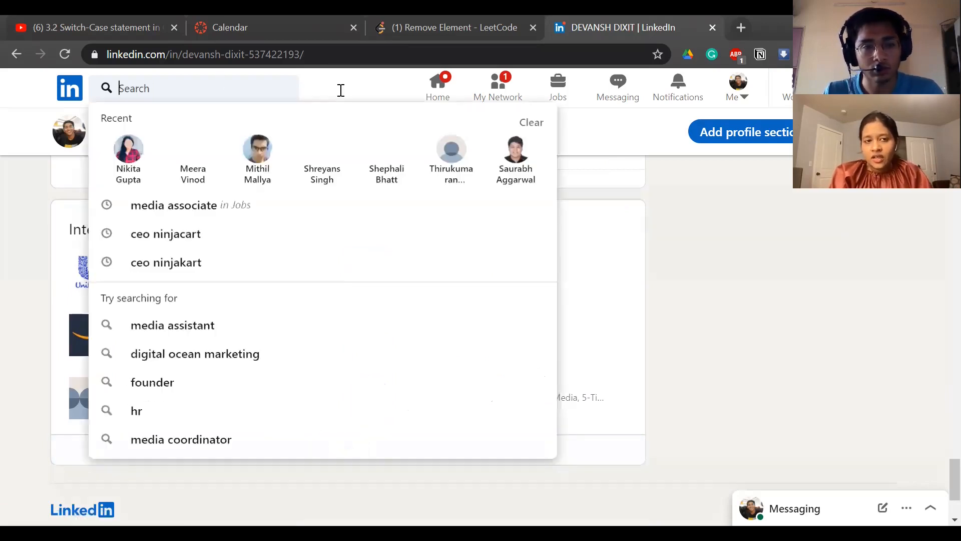
type("#amazon")
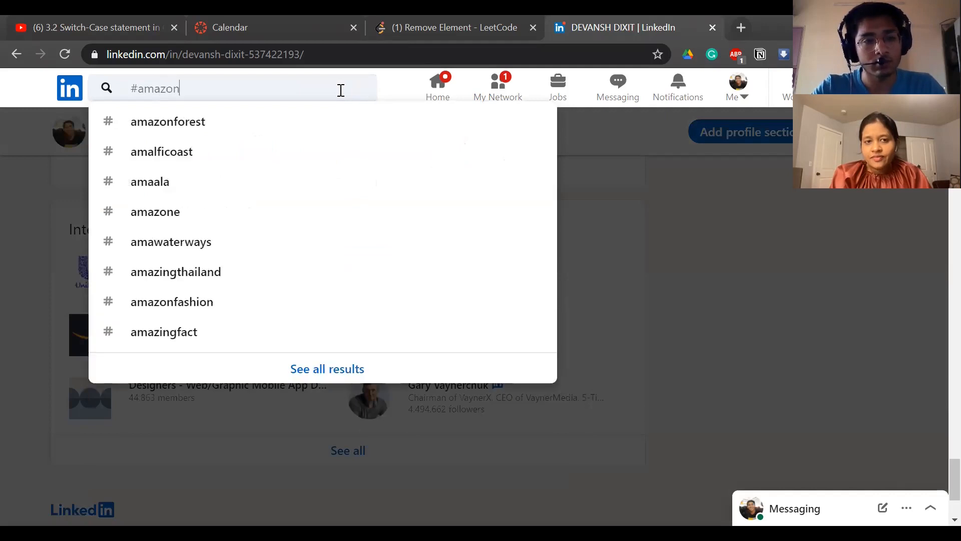
type("jo")
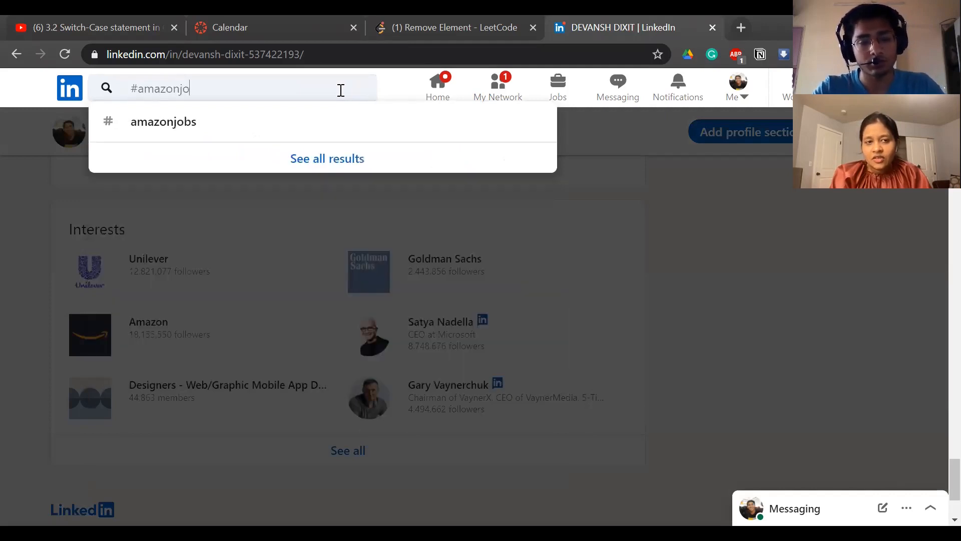
left_click(341, 91)
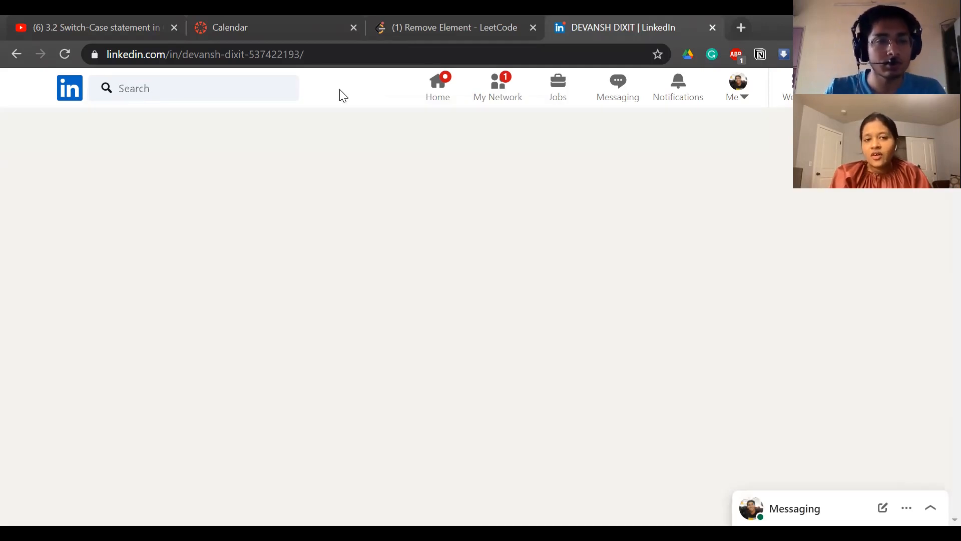
left_click(438, 86)
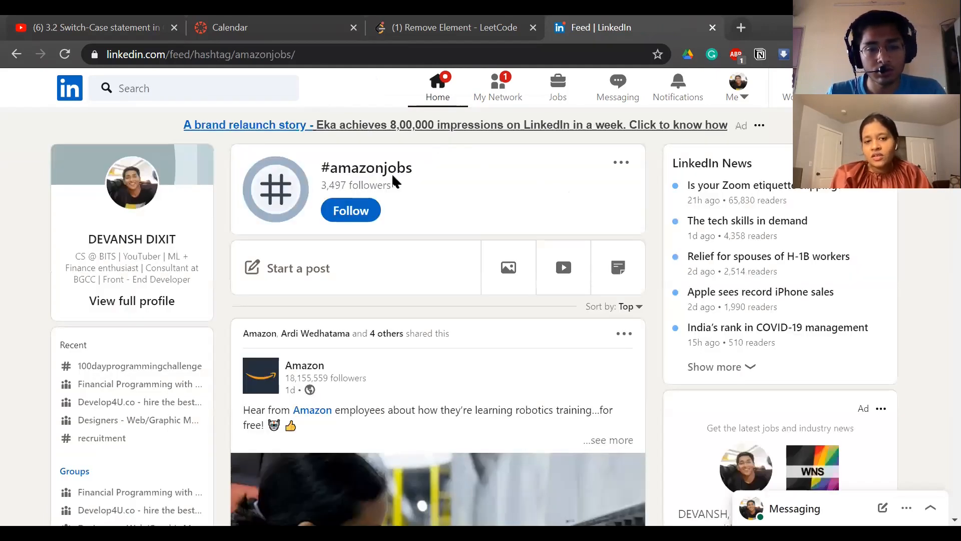
Follow the #amazonjobs hashtag and browse its Amazon posts.
left_click(351, 209)
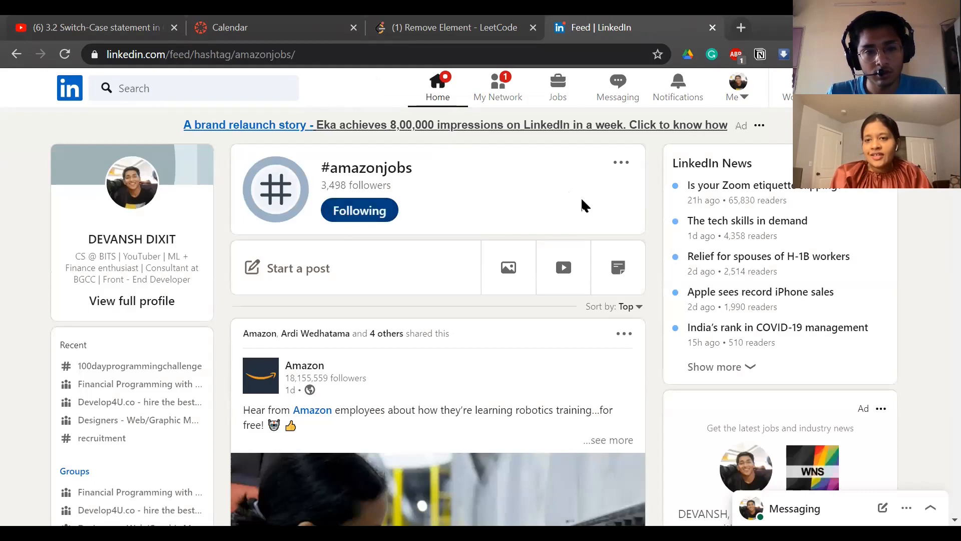
scroll("down", 3)
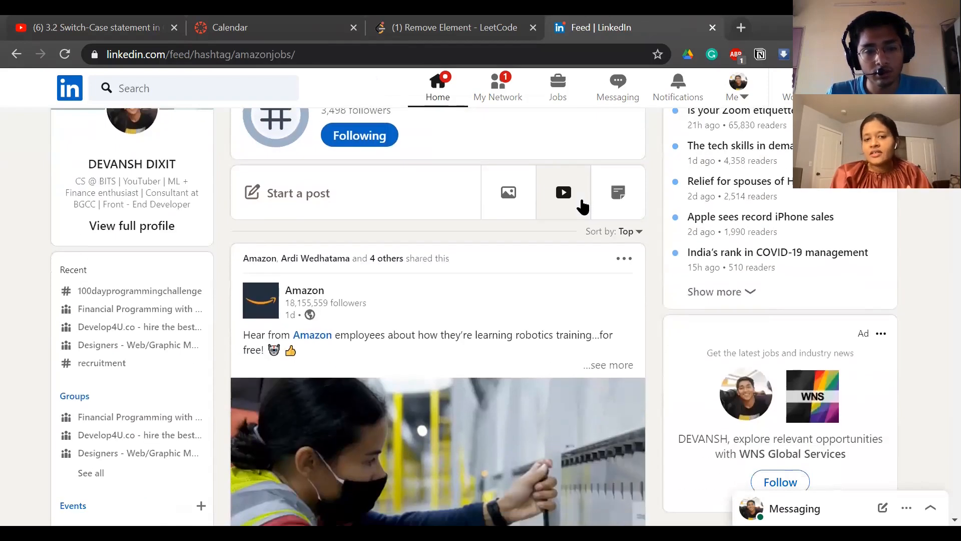
mouse_move(607, 319)
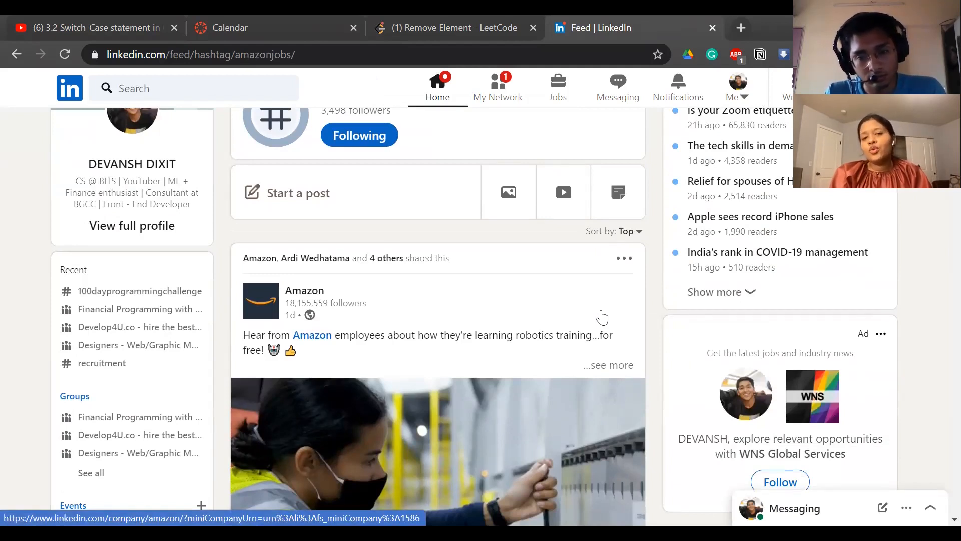
mouse_move(627, 361)
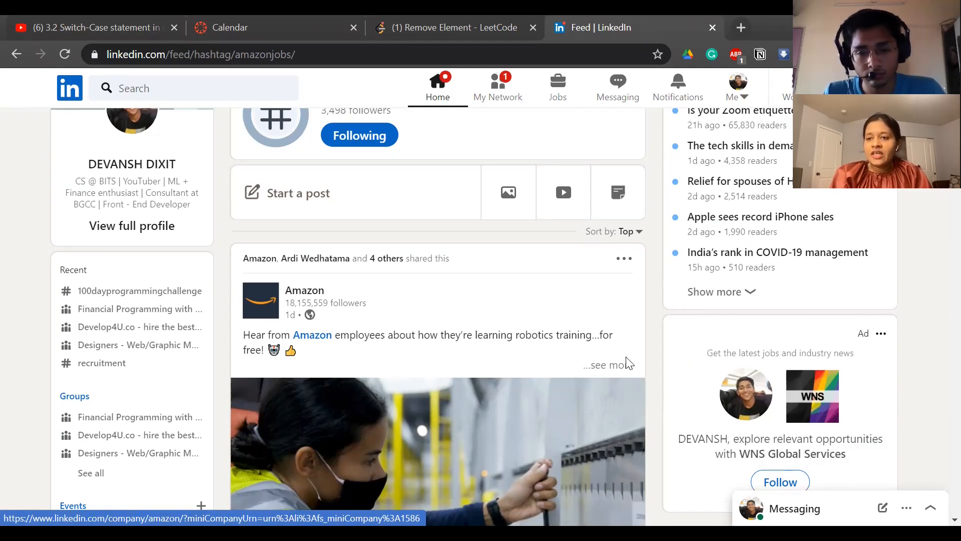